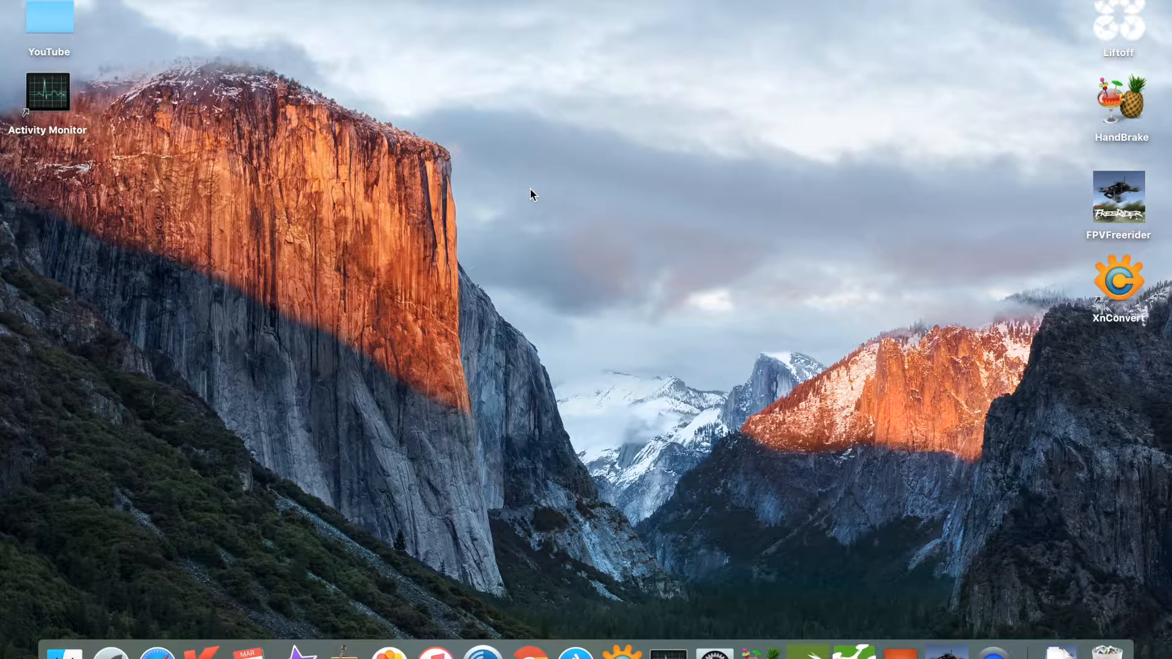
mouse_move(452, 134)
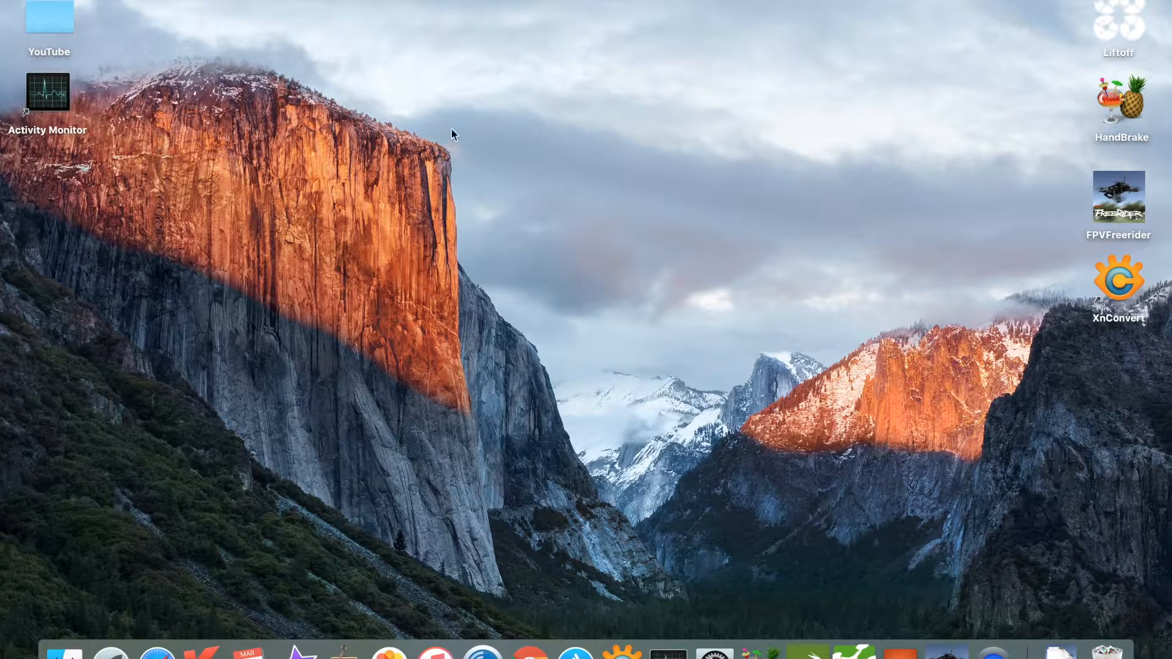
mouse_move(754, 318)
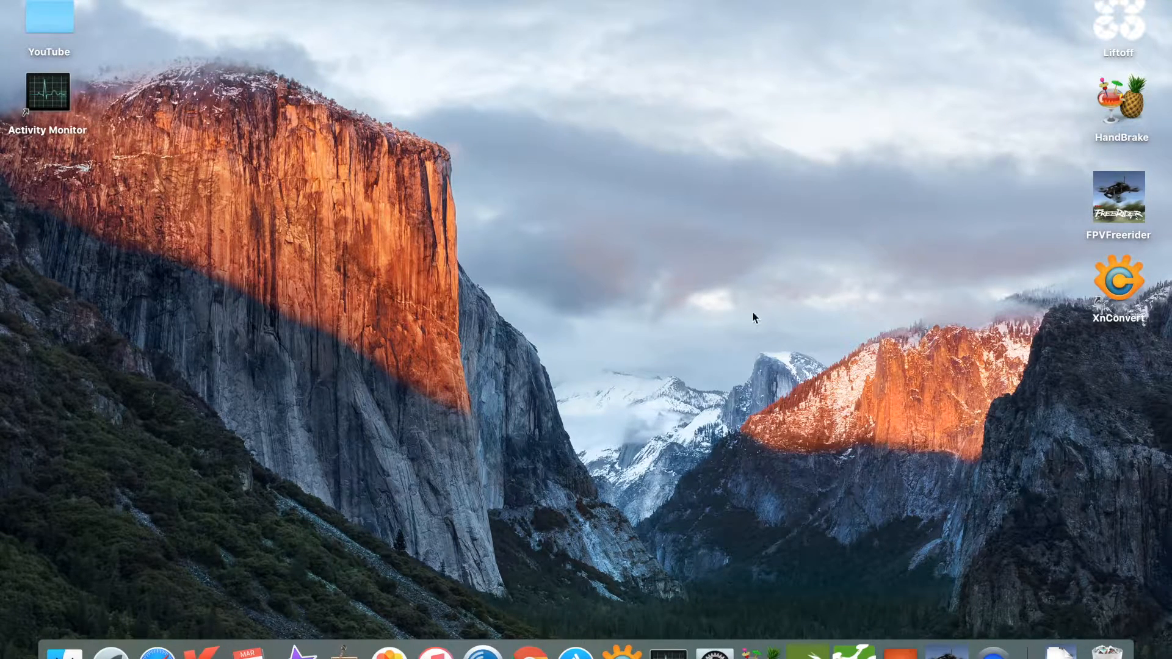
mouse_move(855, 469)
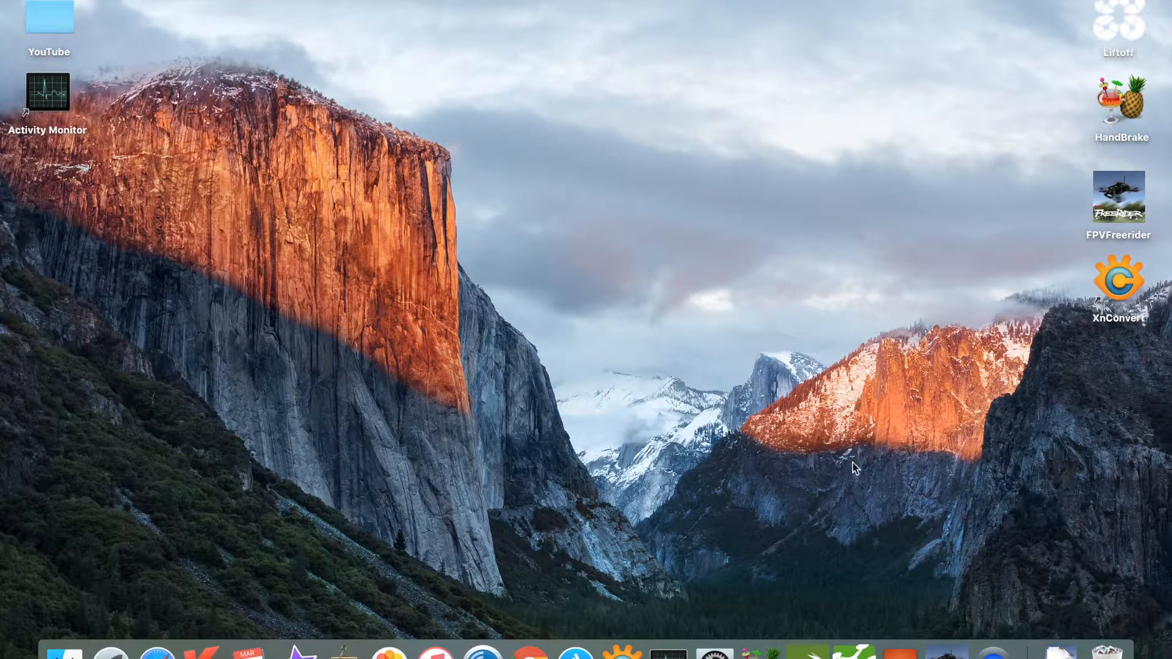
mouse_move(869, 638)
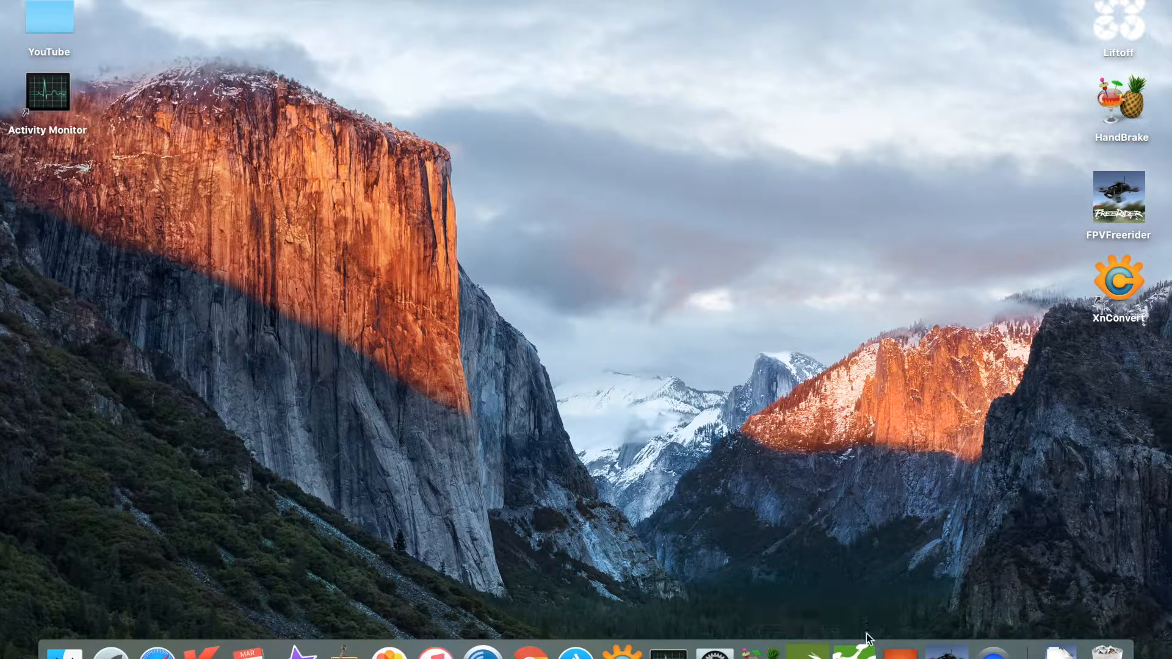
Launch Cleanflight Configurator from the Dock so the Welcome page appears
click(854, 654)
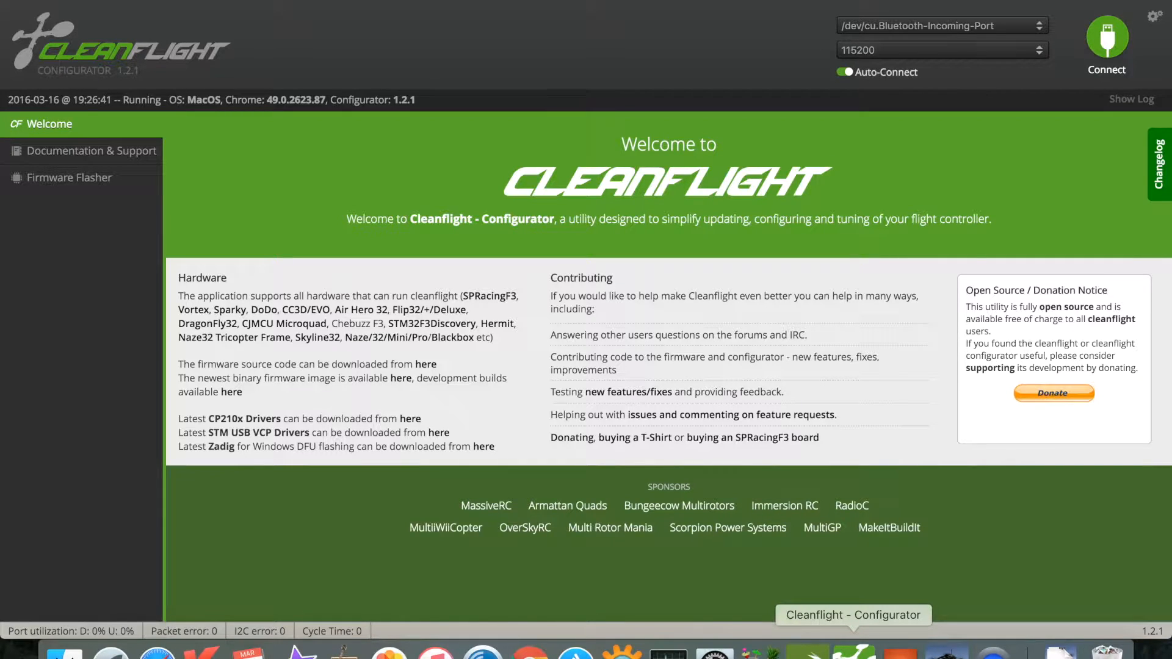
mouse_move(846, 575)
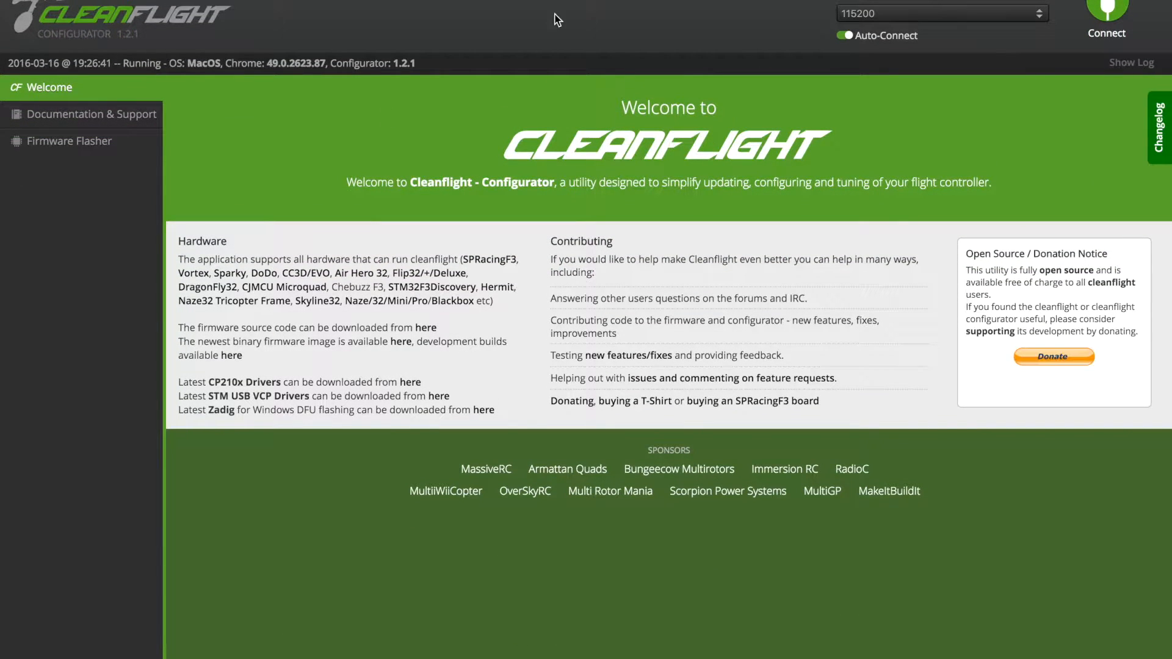
mouse_move(855, 288)
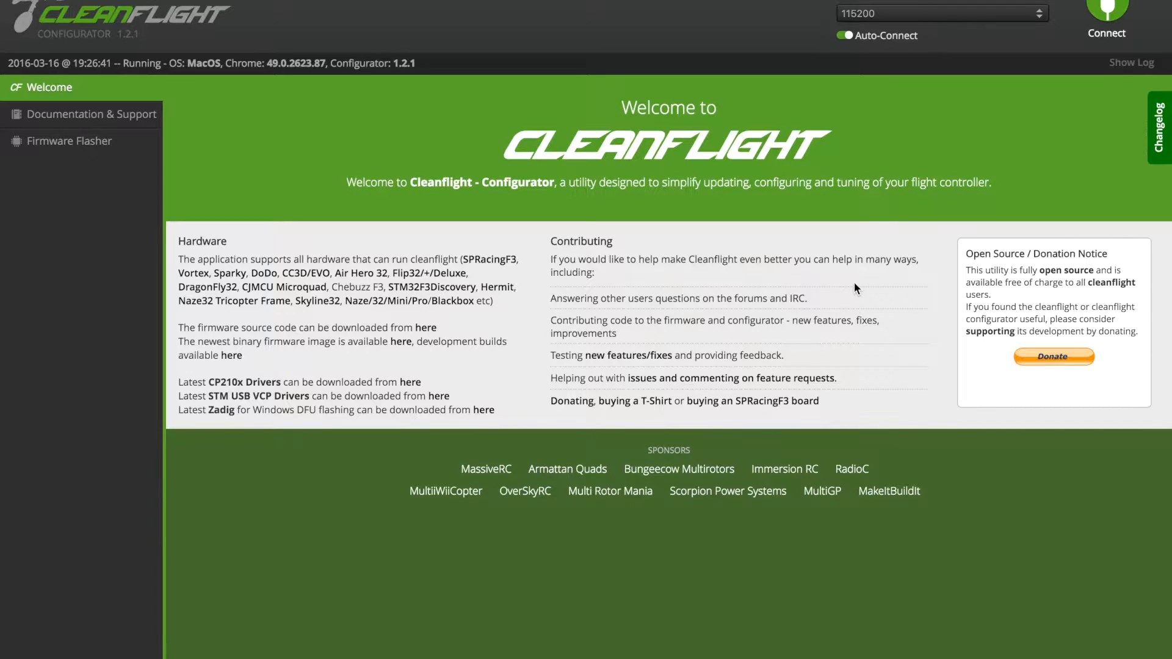
mouse_move(377, 396)
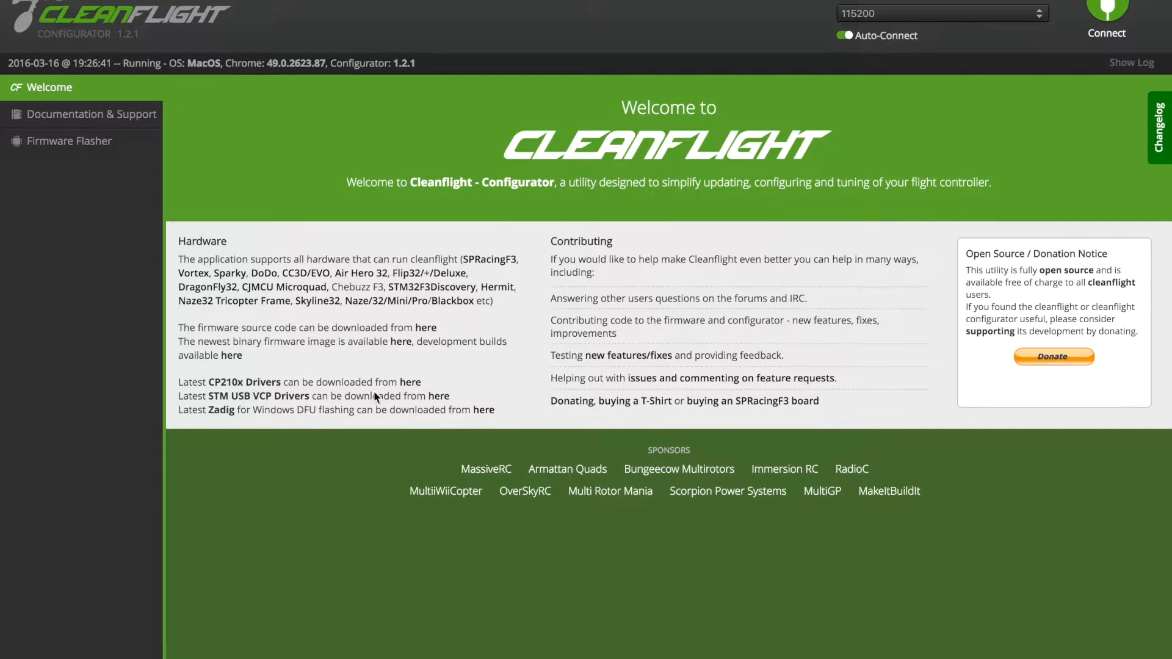
mouse_move(265, 404)
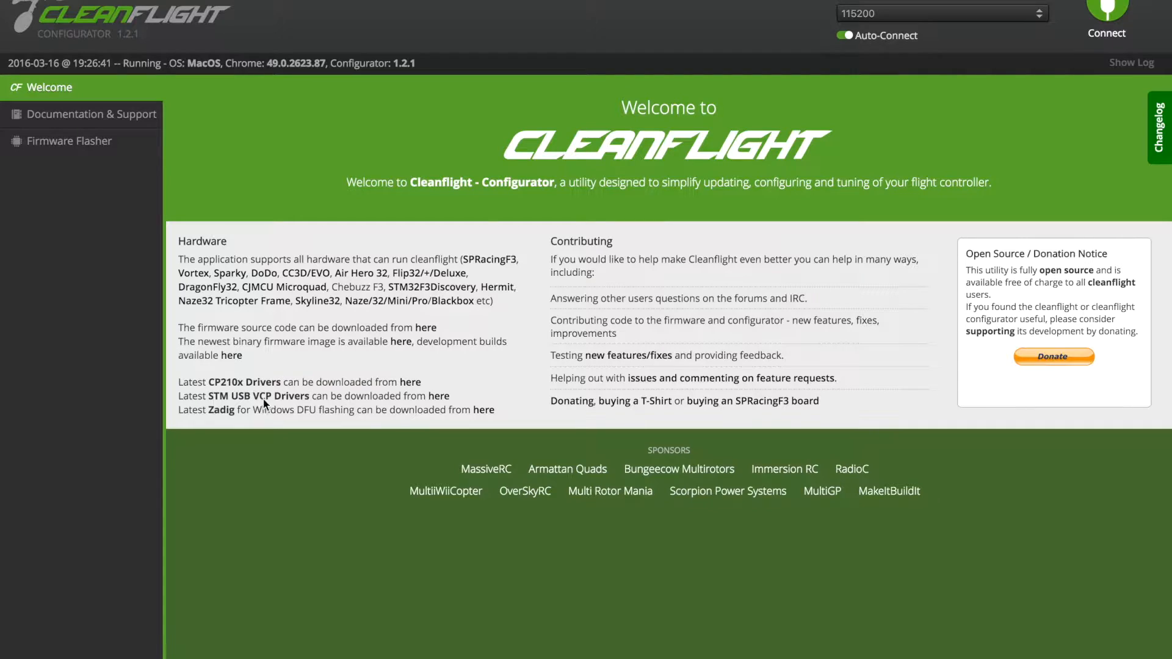
mouse_move(428, 397)
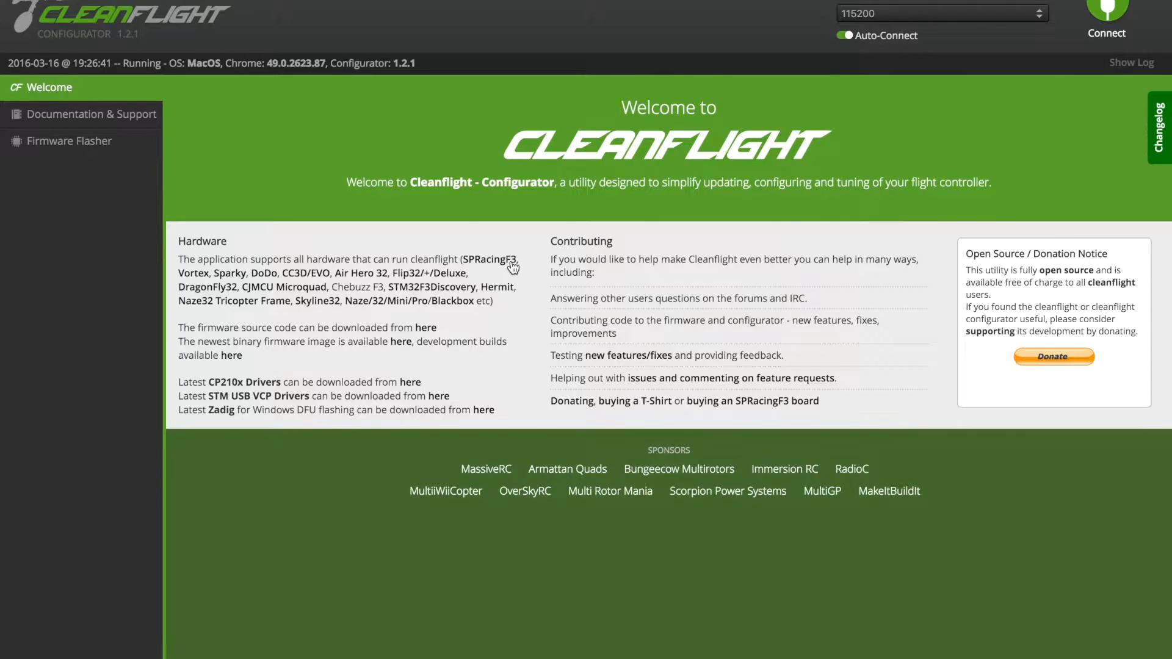
mouse_move(441, 159)
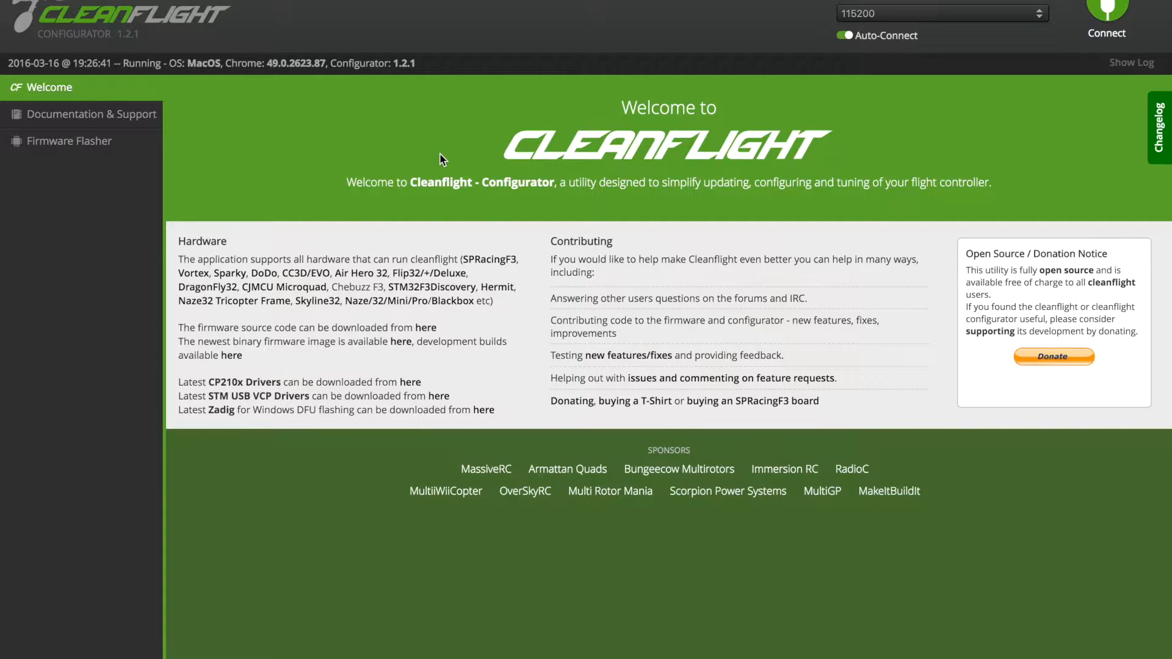
mouse_move(874, 18)
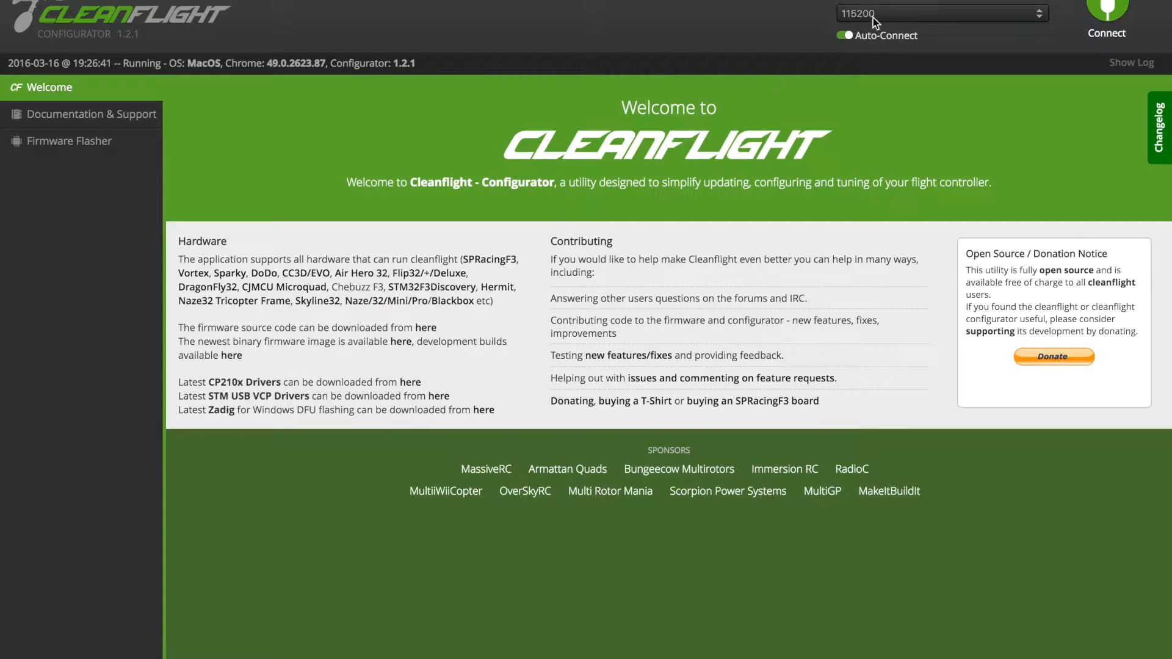
mouse_move(1051, 67)
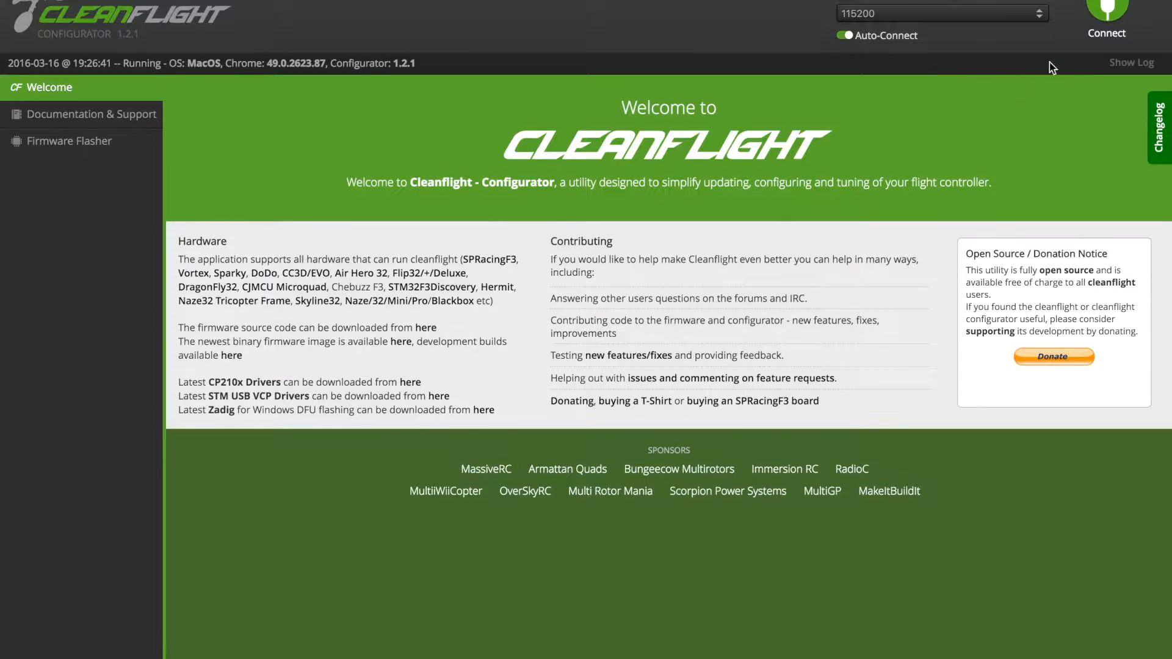
mouse_move(1078, 168)
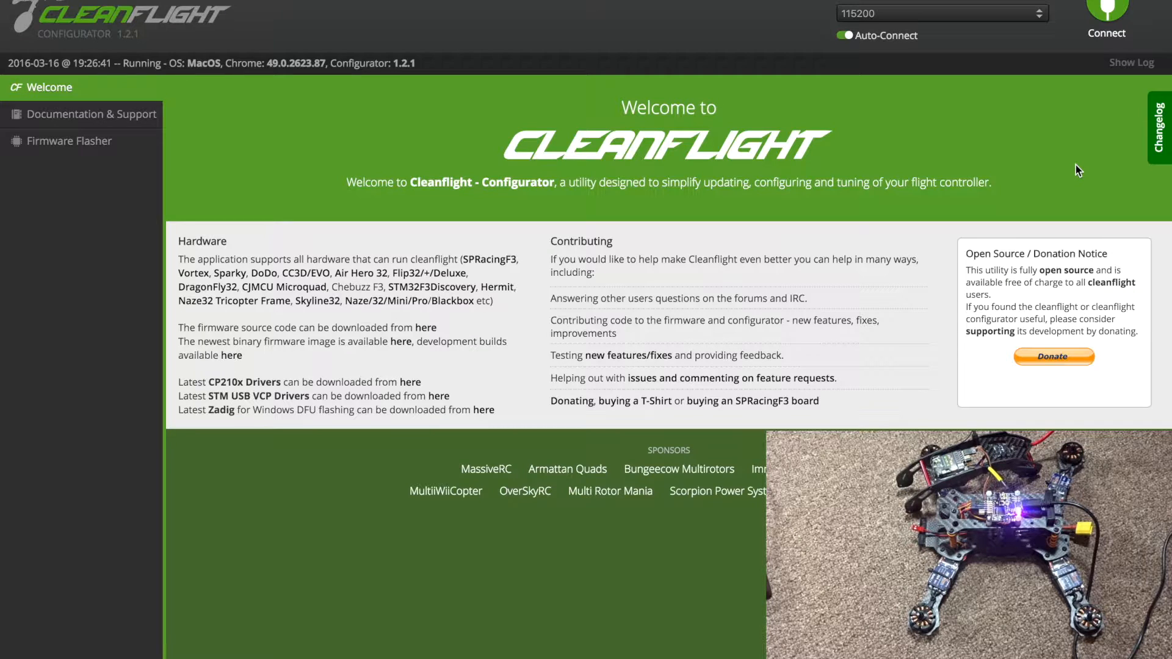
Connect to the Naze32 board, retrying until the Setup page loads with live attitude
click(1107, 18)
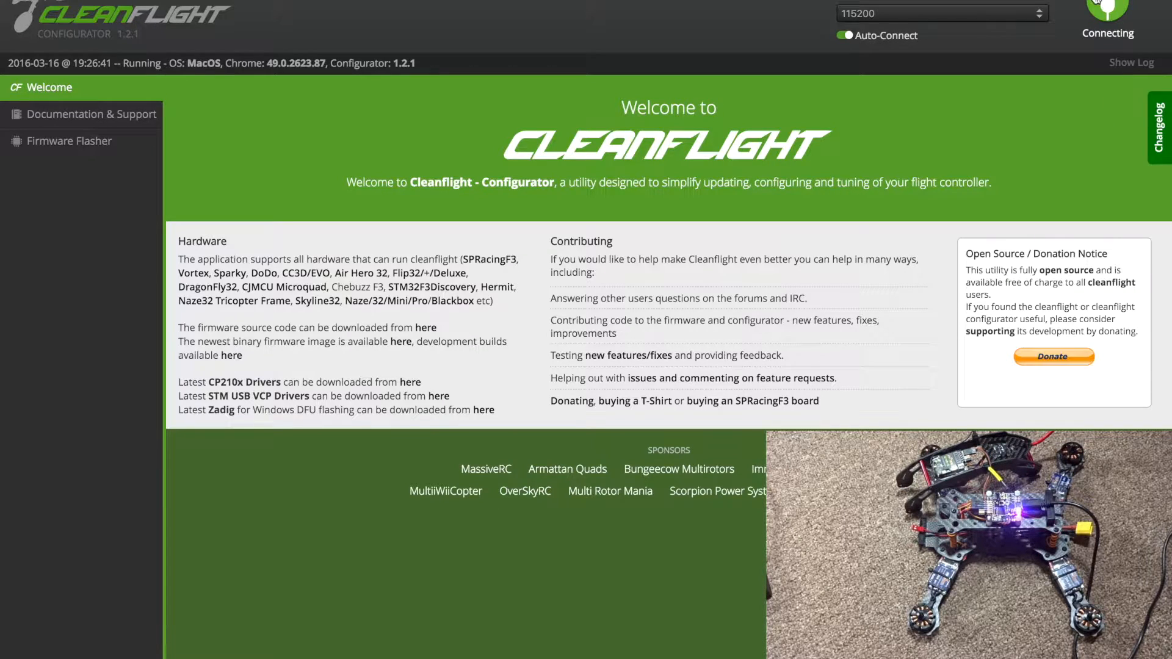
click(1107, 15)
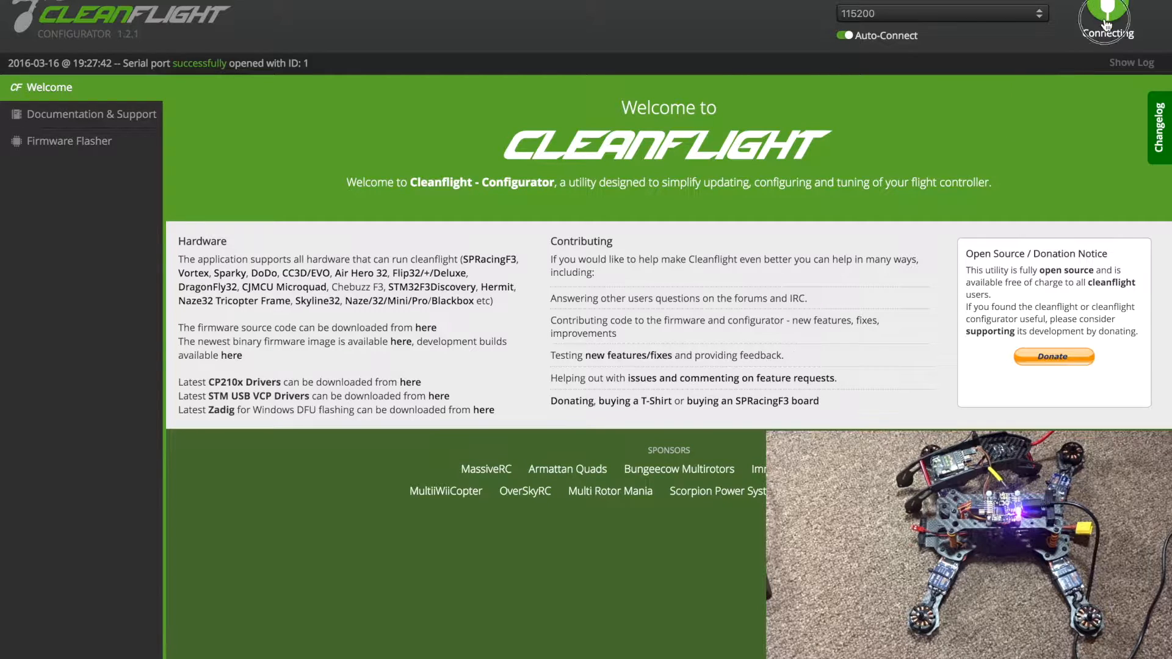
click(1106, 19)
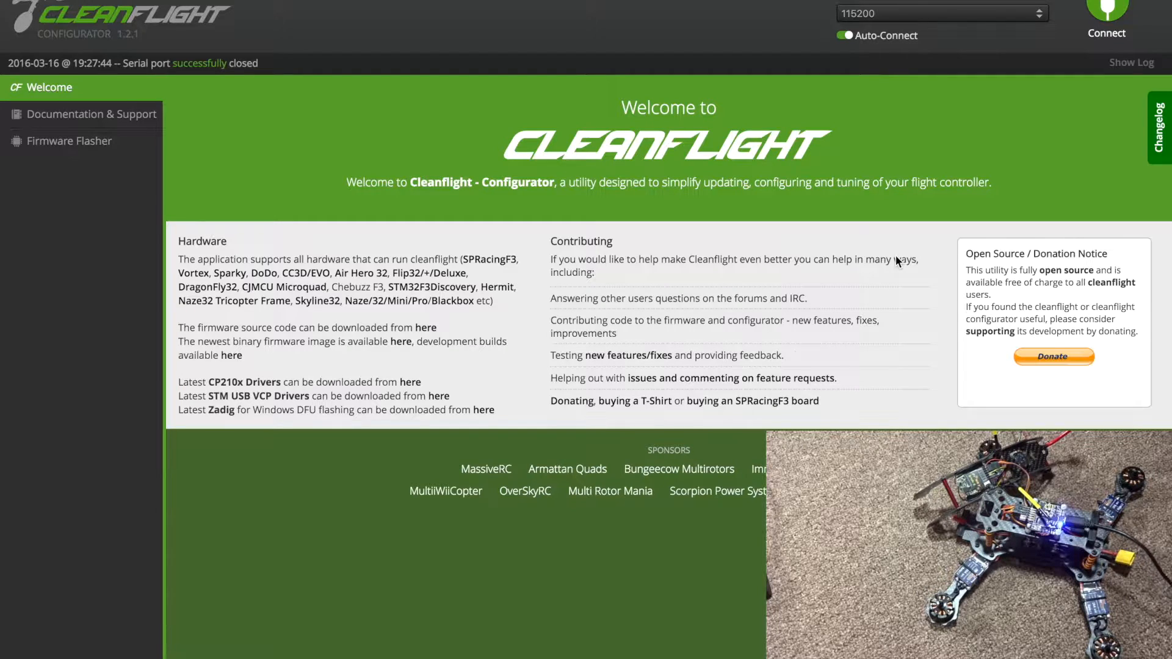
click(1107, 22)
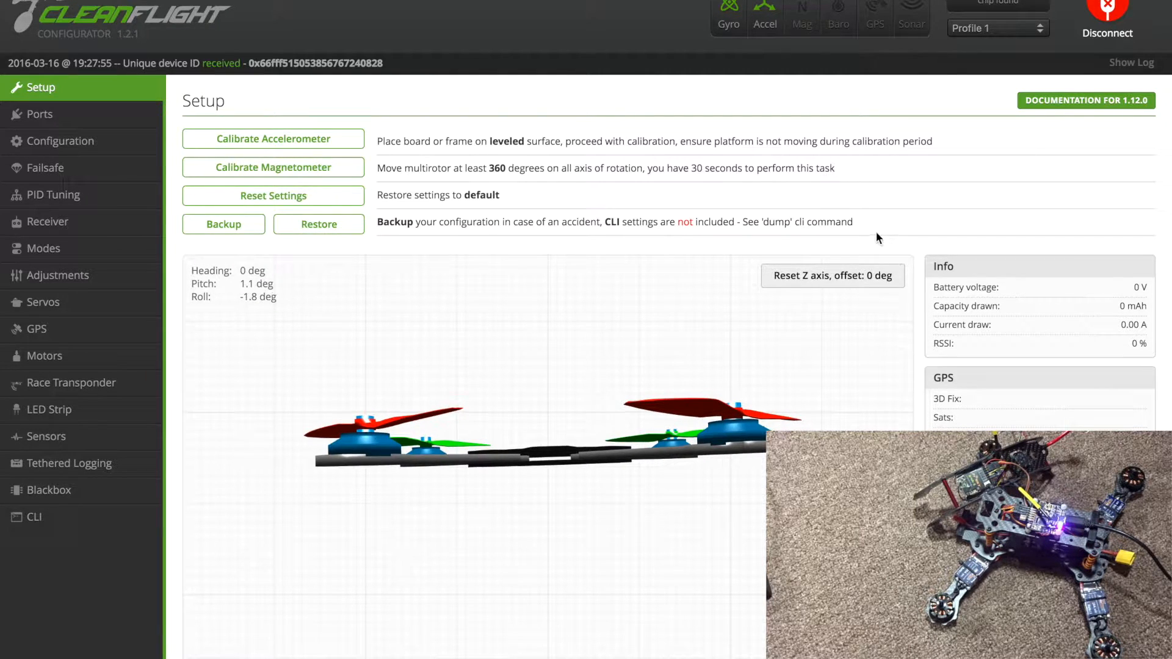
mouse_move(813, 249)
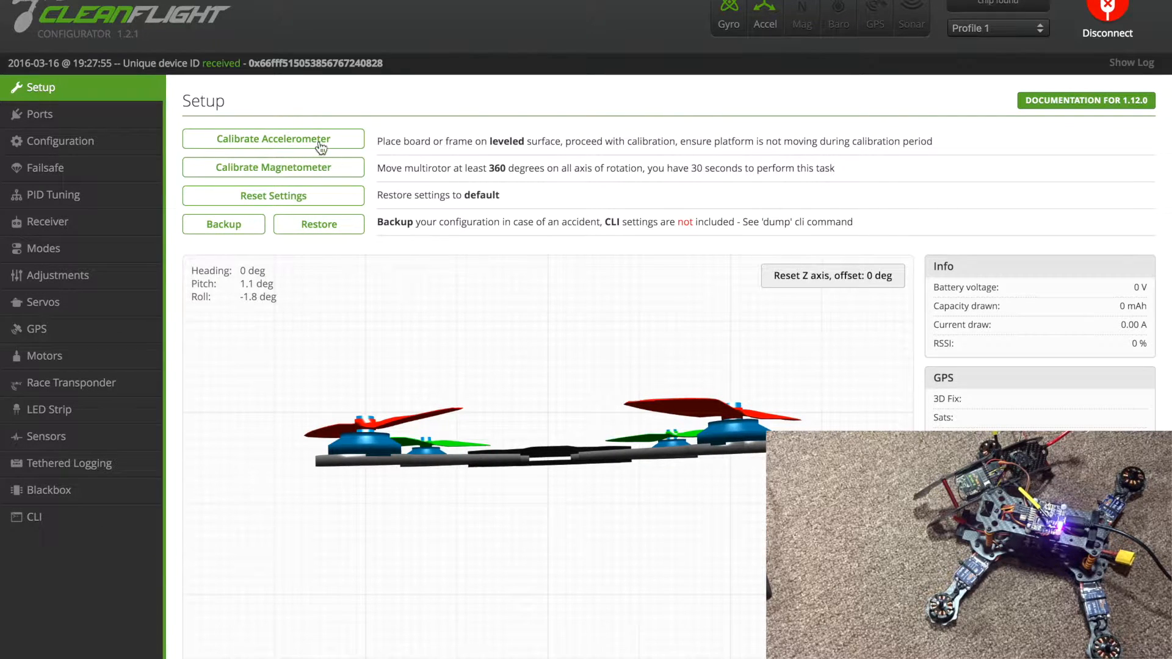
Calibrate the accelerometer with the quad resting level on the bench
click(272, 139)
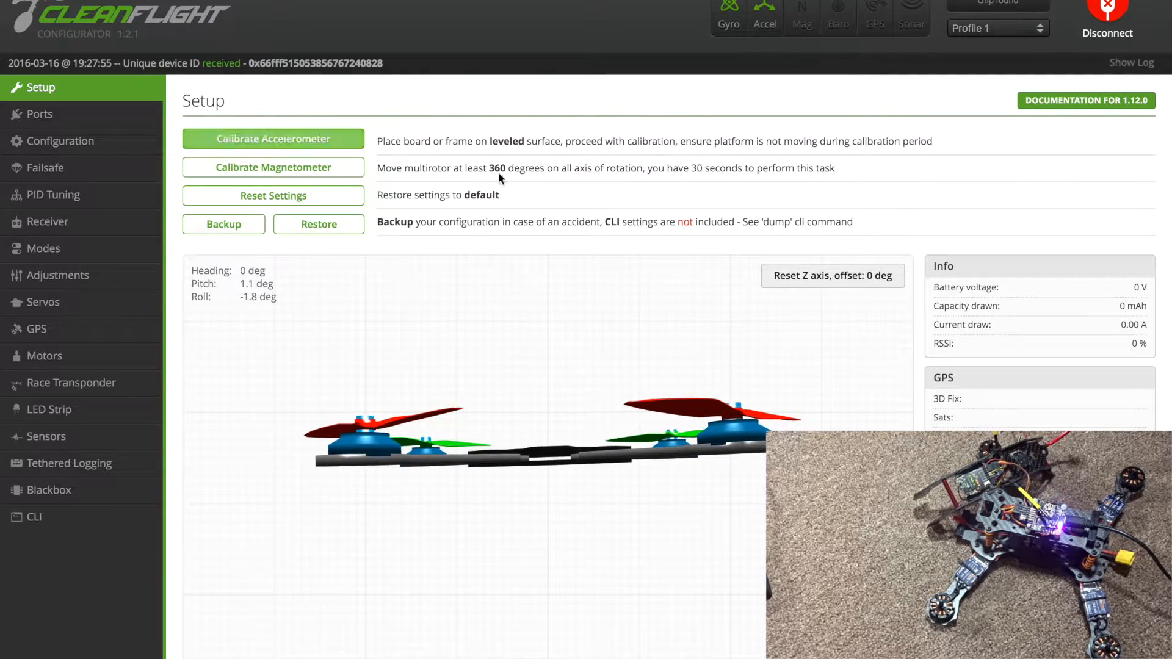
mouse_move(602, 222)
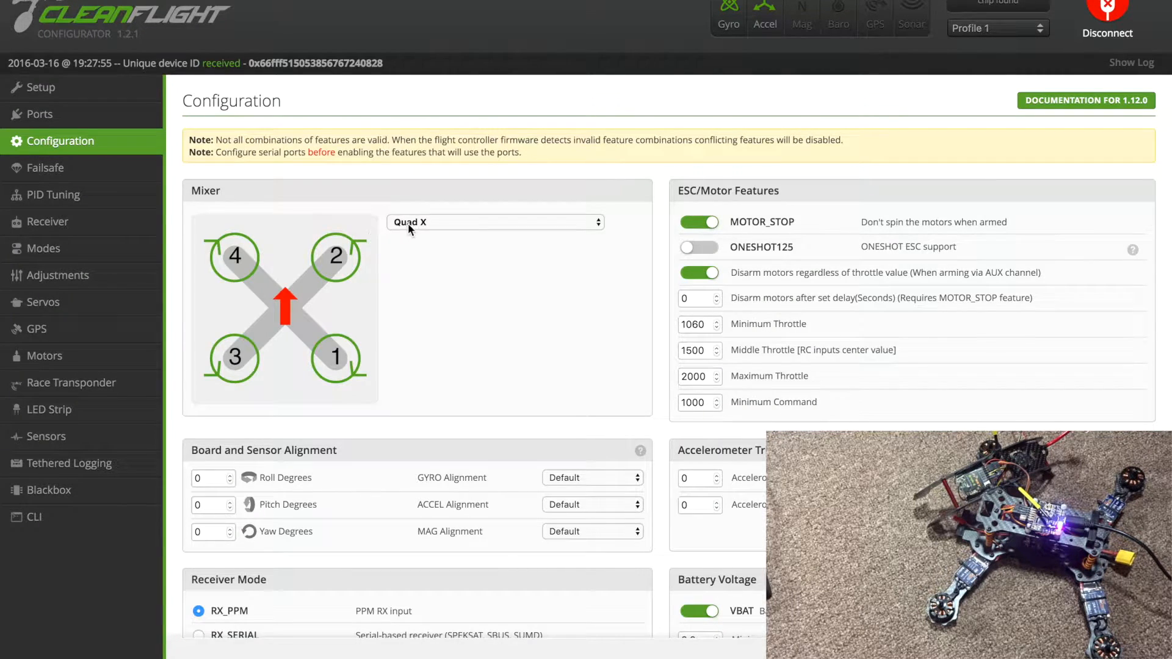
mouse_move(408, 310)
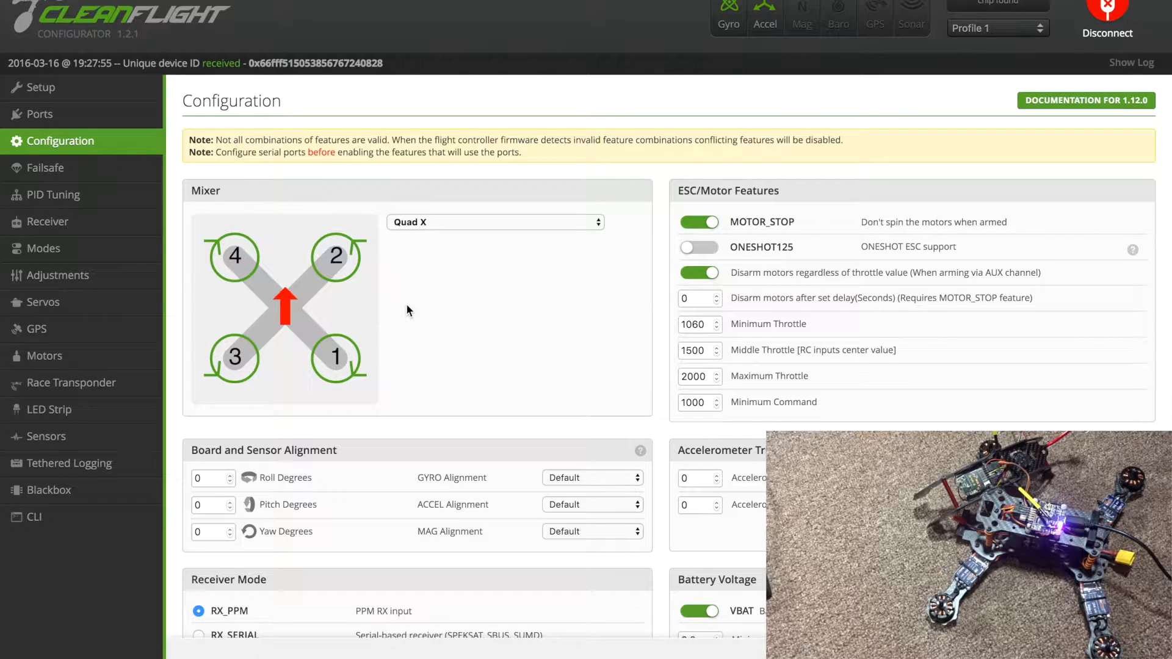
mouse_move(282, 289)
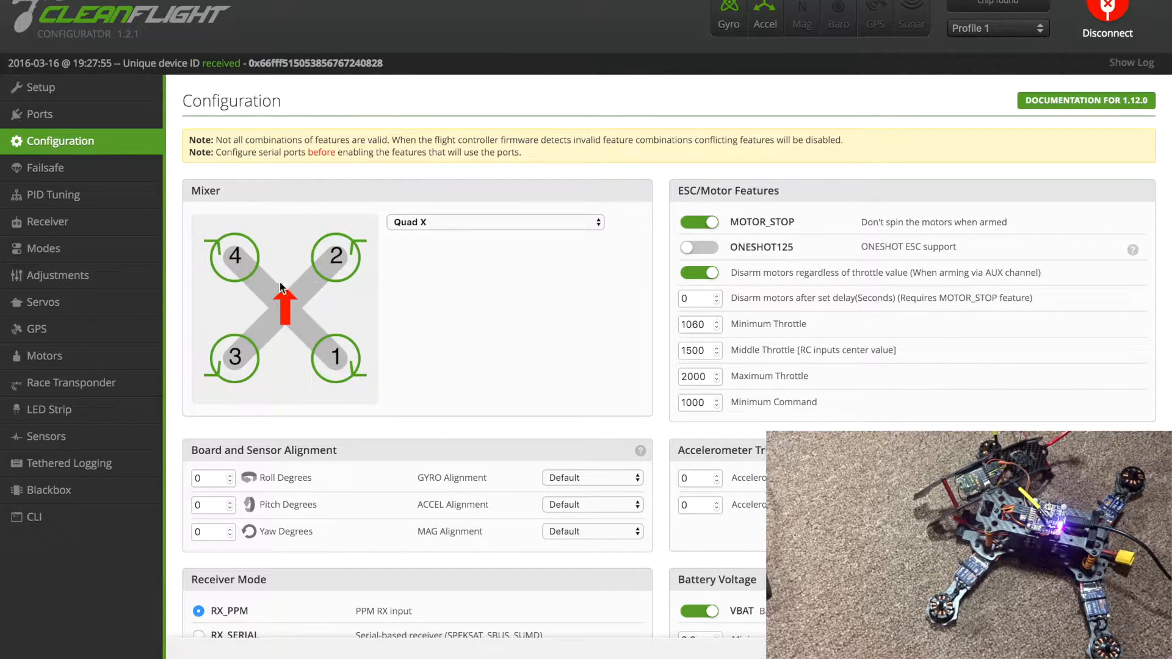
mouse_move(421, 355)
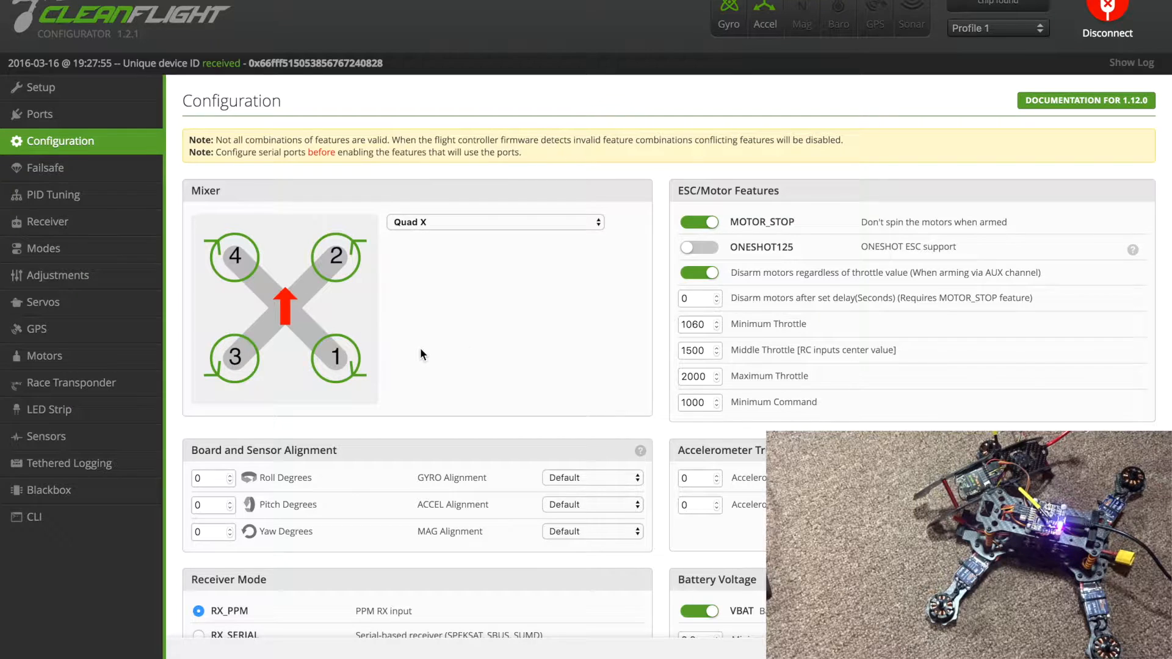
mouse_move(806, 119)
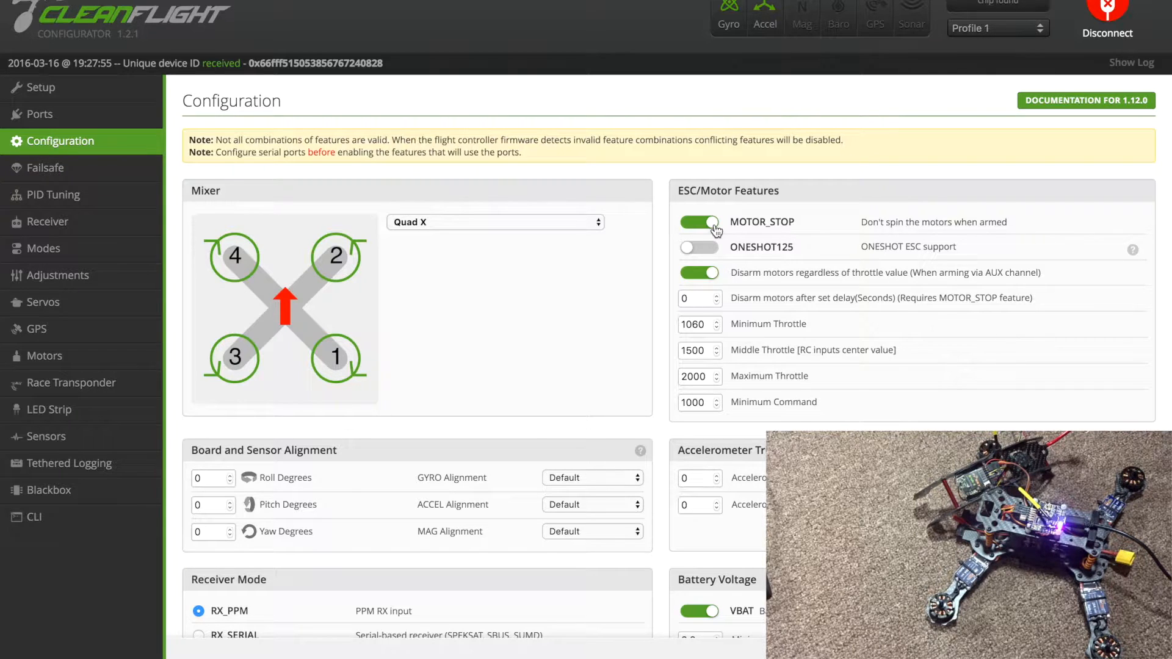
mouse_move(724, 252)
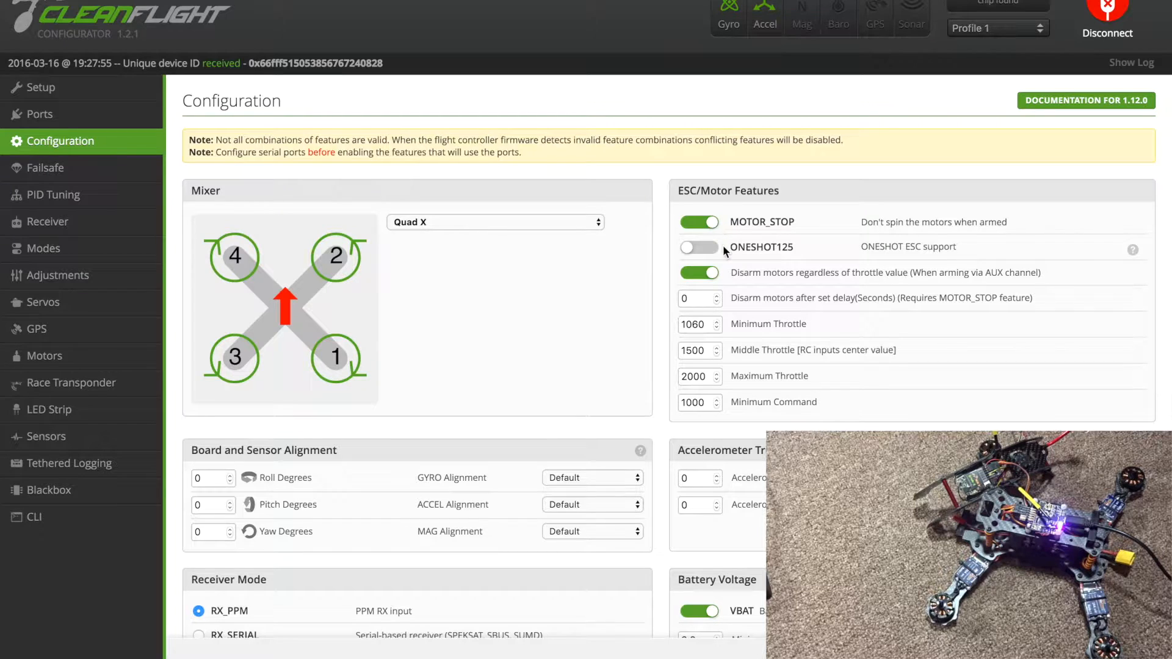
mouse_move(754, 238)
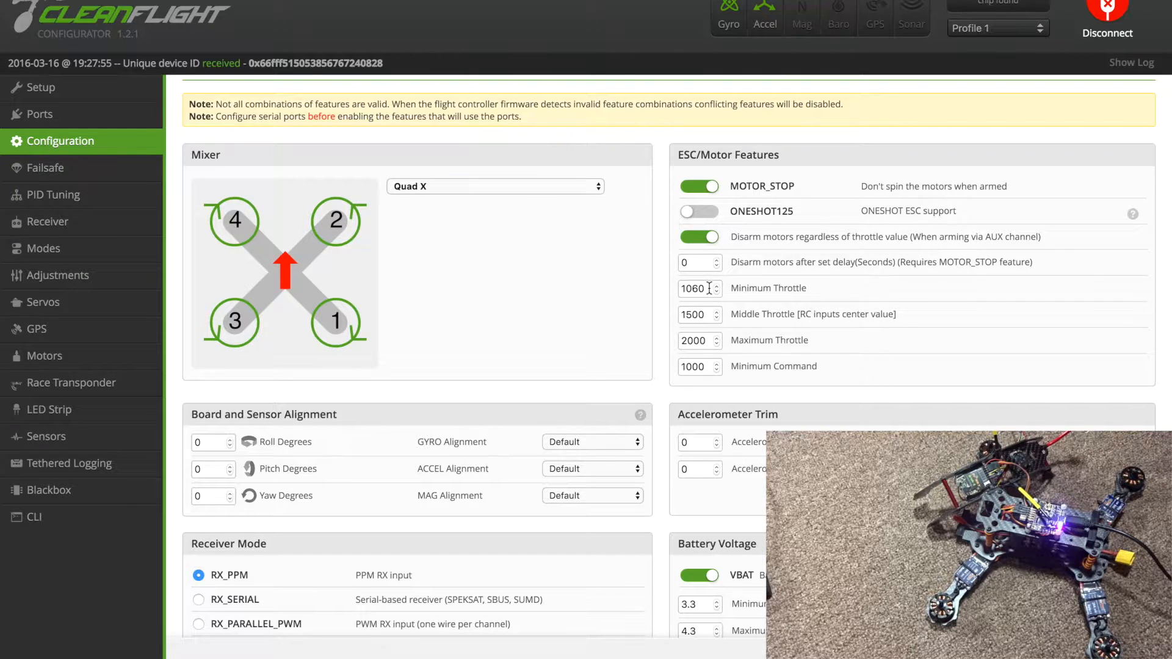
scroll(down, 3)
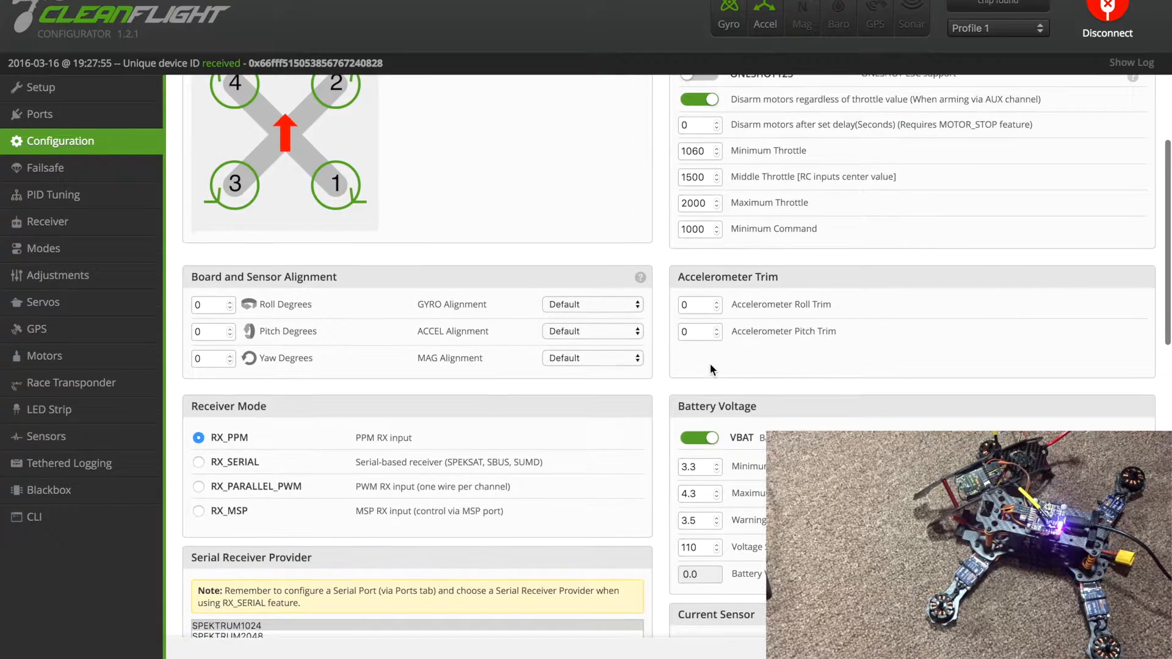
scroll(down, 3)
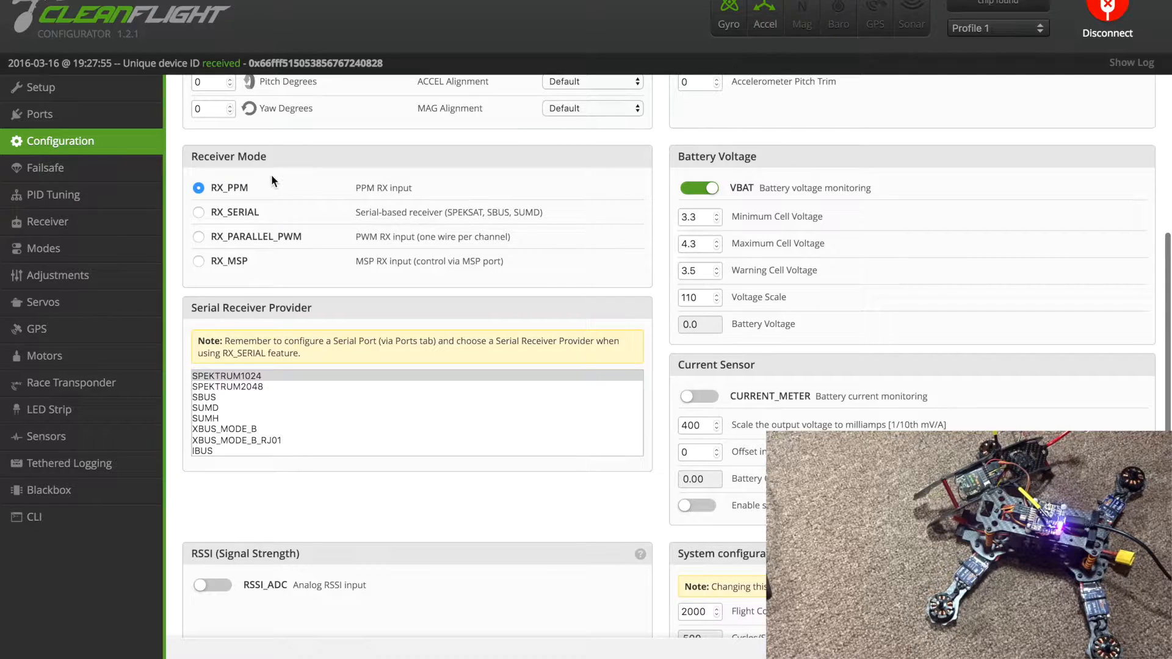
mouse_move(296, 199)
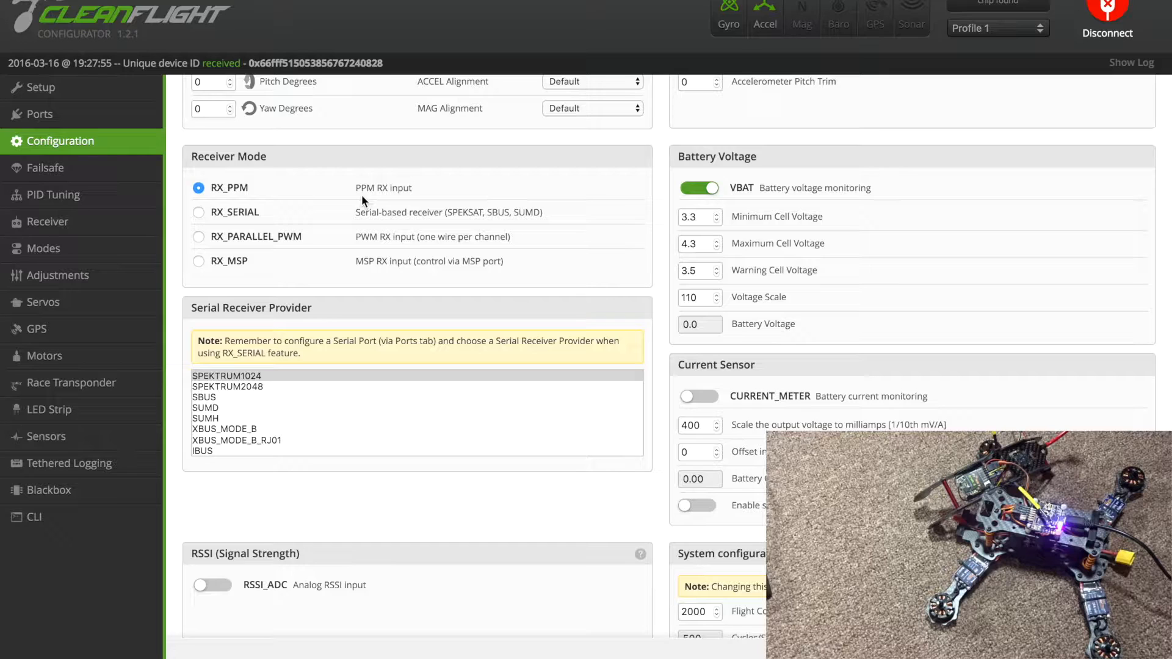
mouse_move(359, 317)
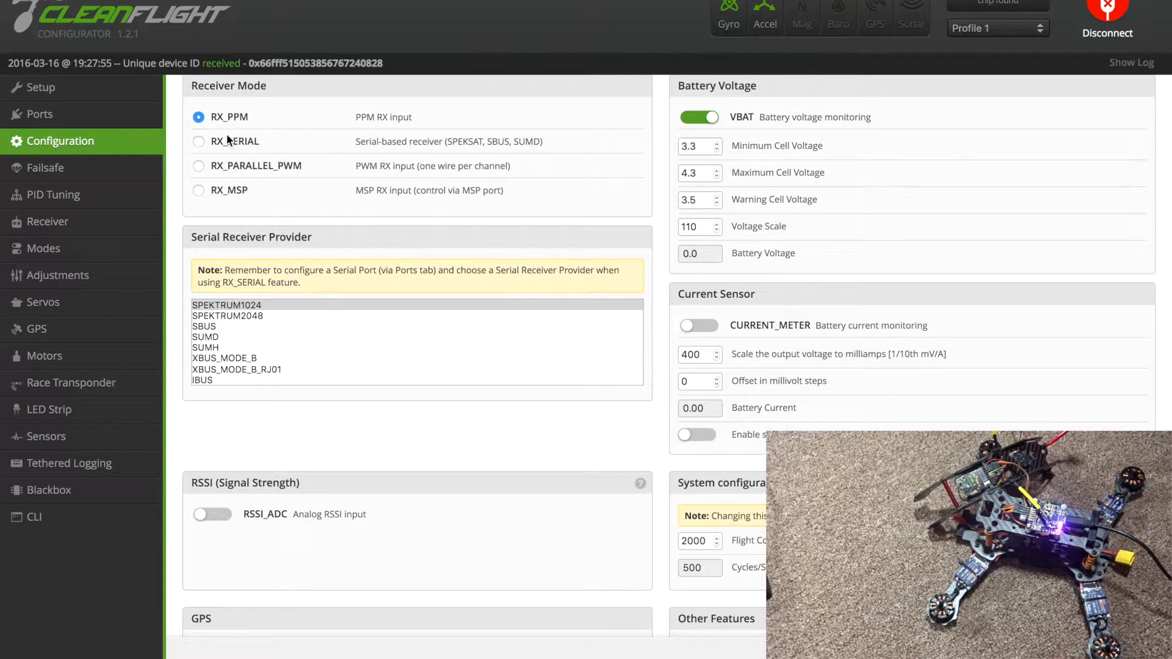
scroll(down, 3)
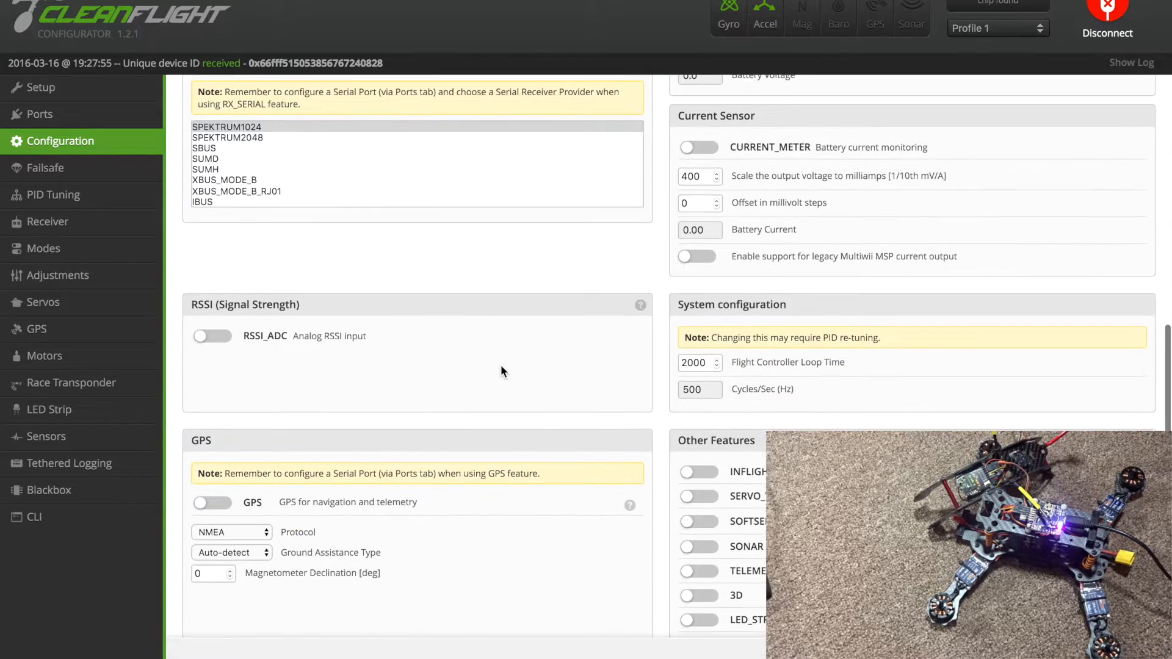
scroll(down, 3)
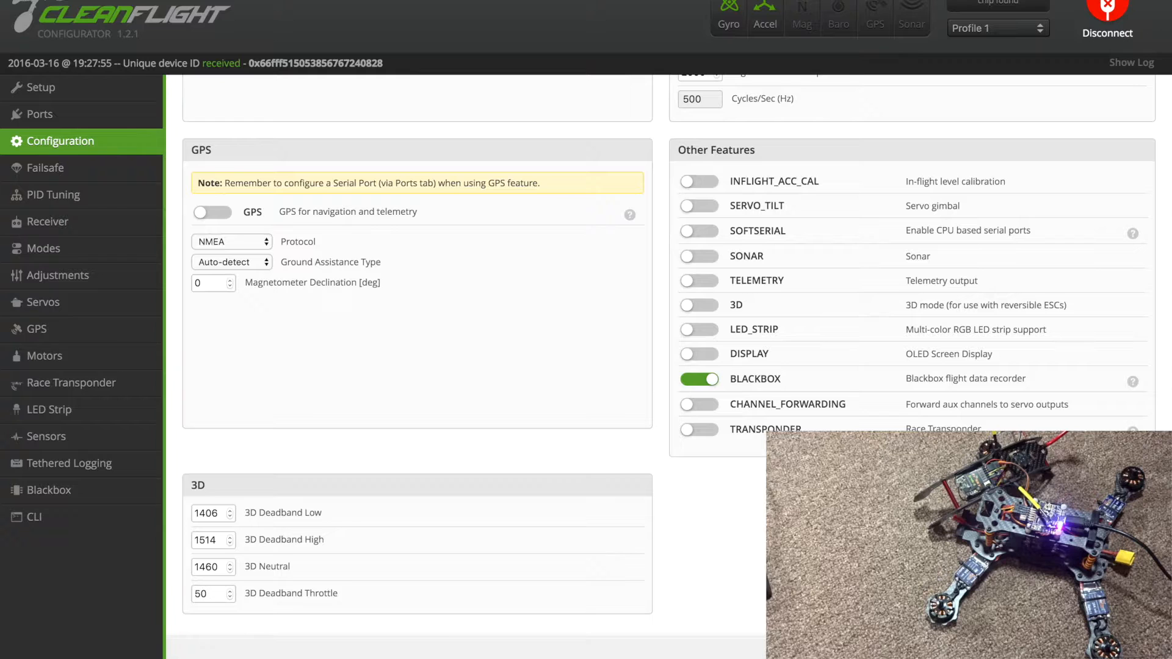
mouse_move(535, 372)
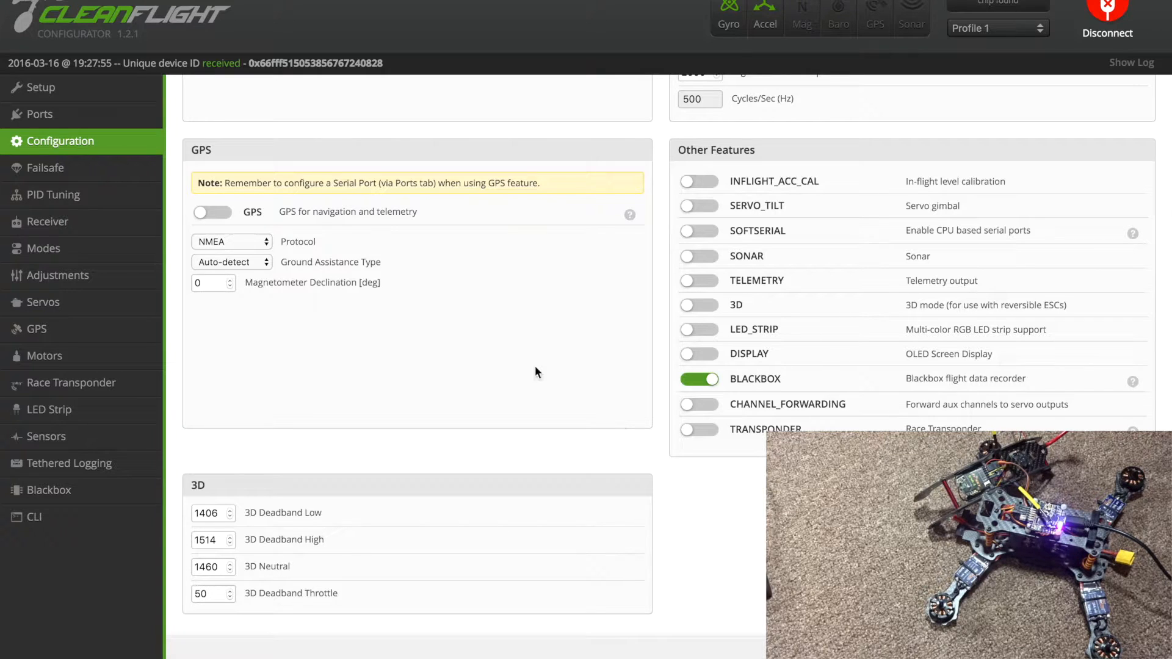
Show the Failsafe settings with the stage 2 Drop procedure selected
click(46, 167)
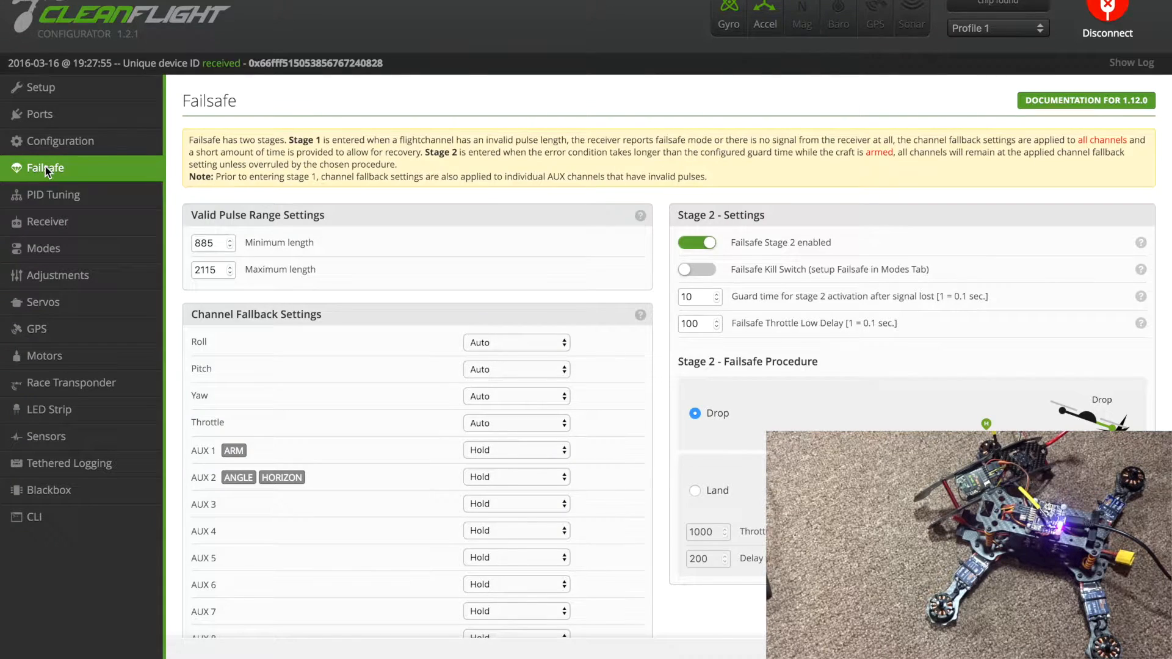
mouse_move(387, 344)
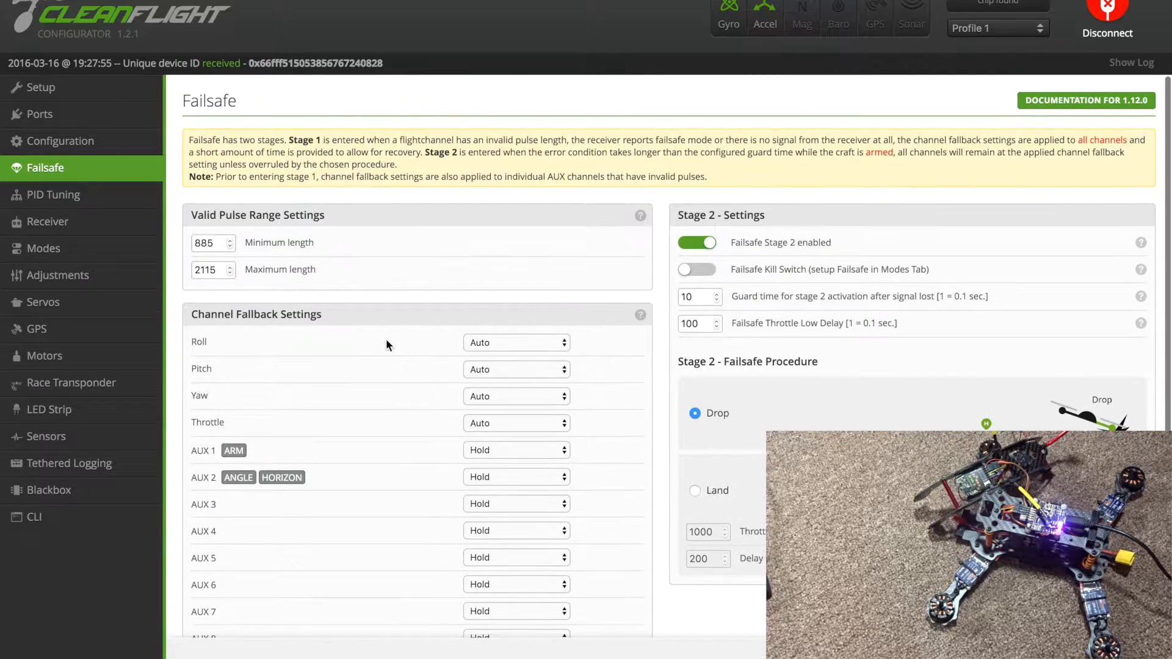
mouse_move(716, 454)
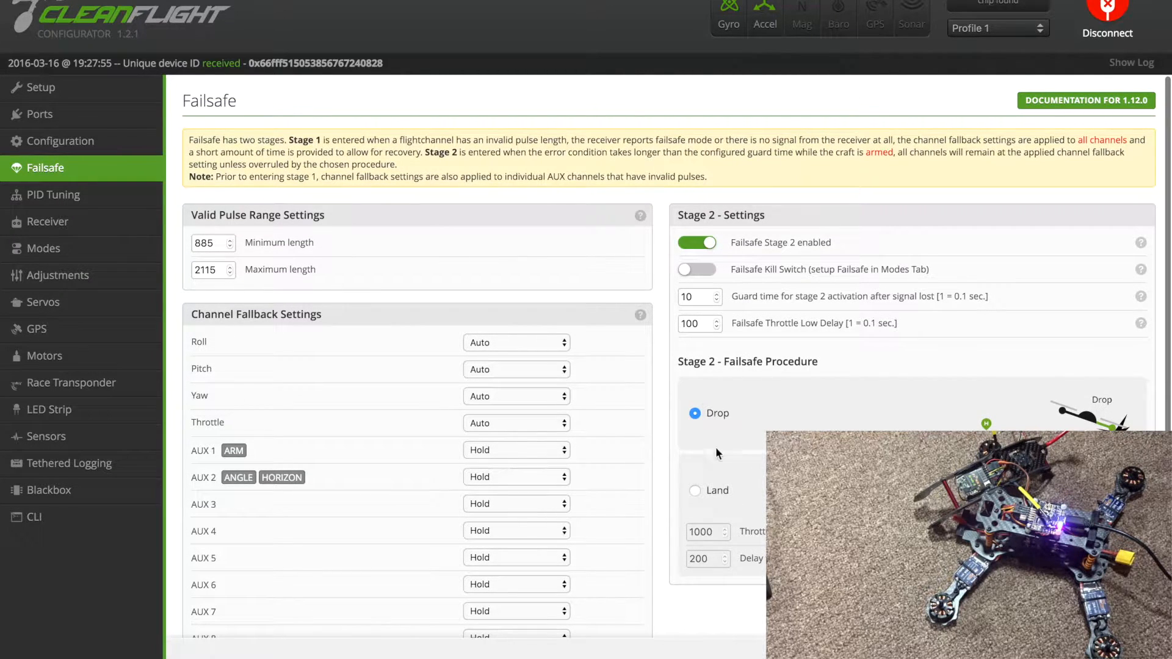
mouse_move(120, 209)
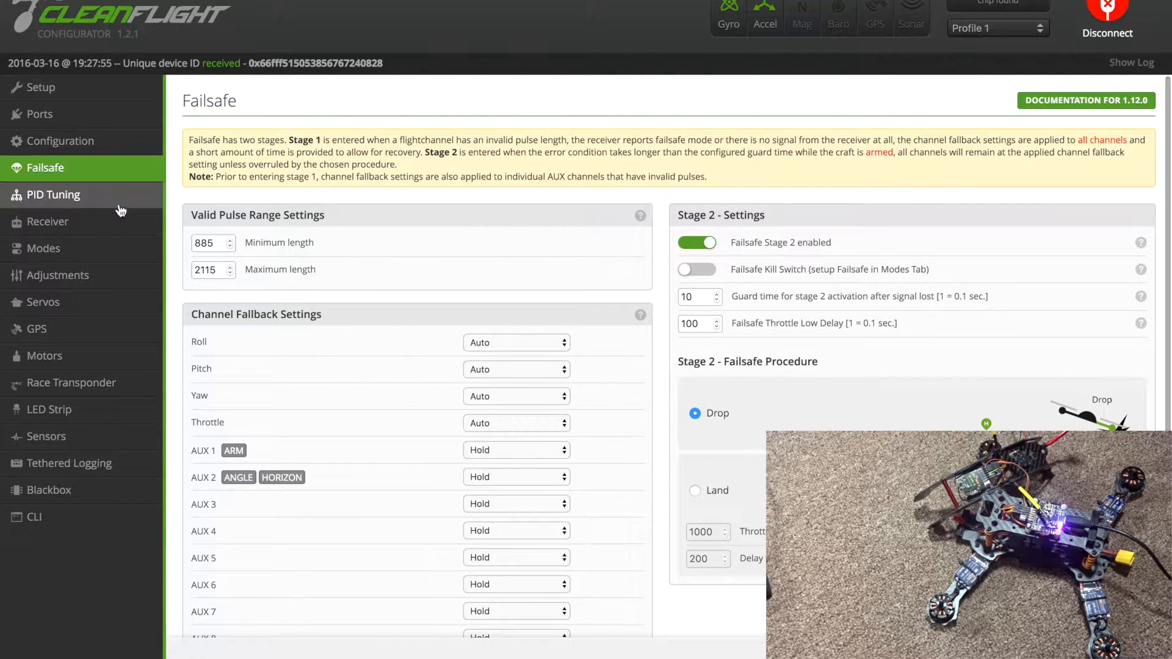
Set the PID controller to MultiWii (Rewrite) and save it to EEPROM
click(53, 194)
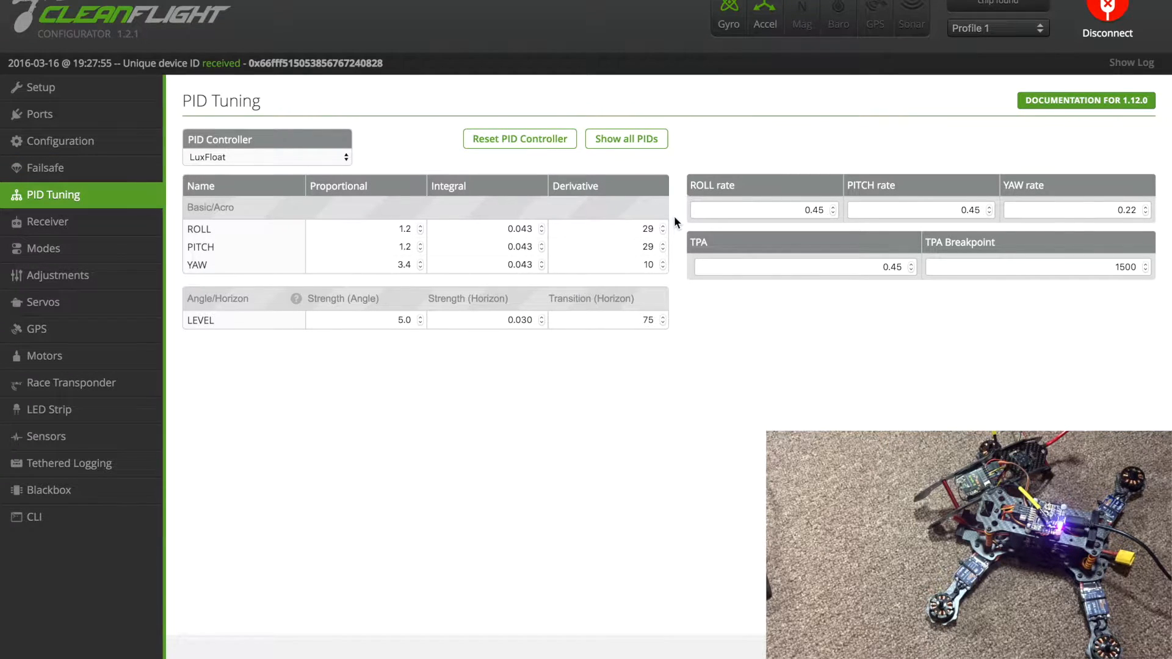
mouse_move(328, 174)
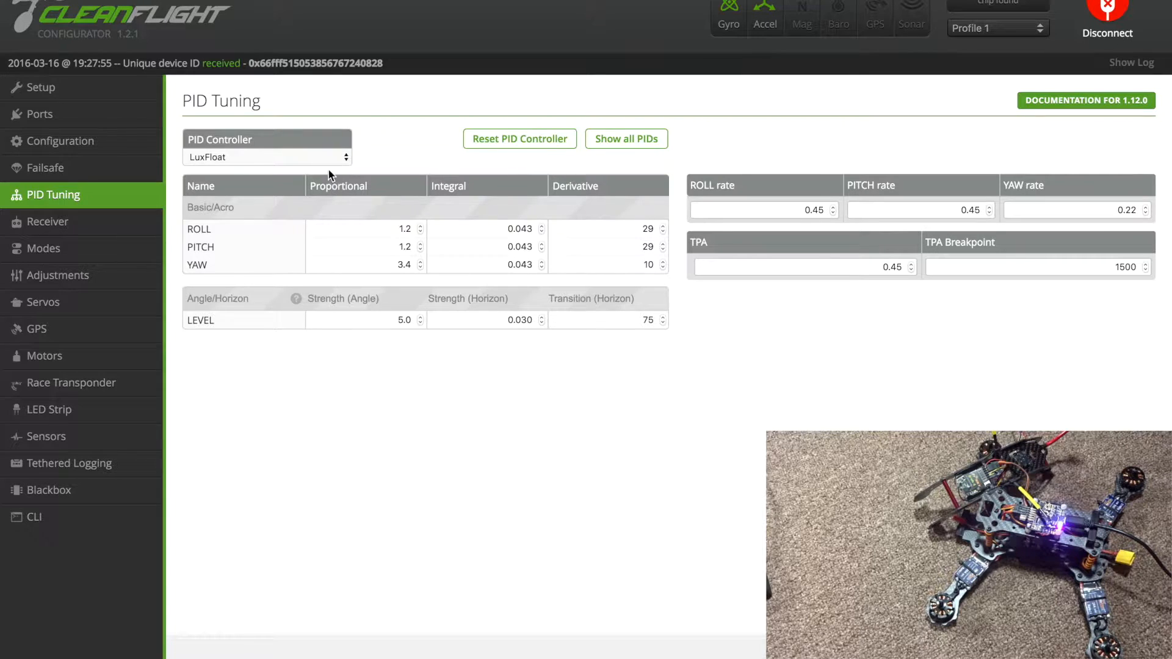
click(268, 158)
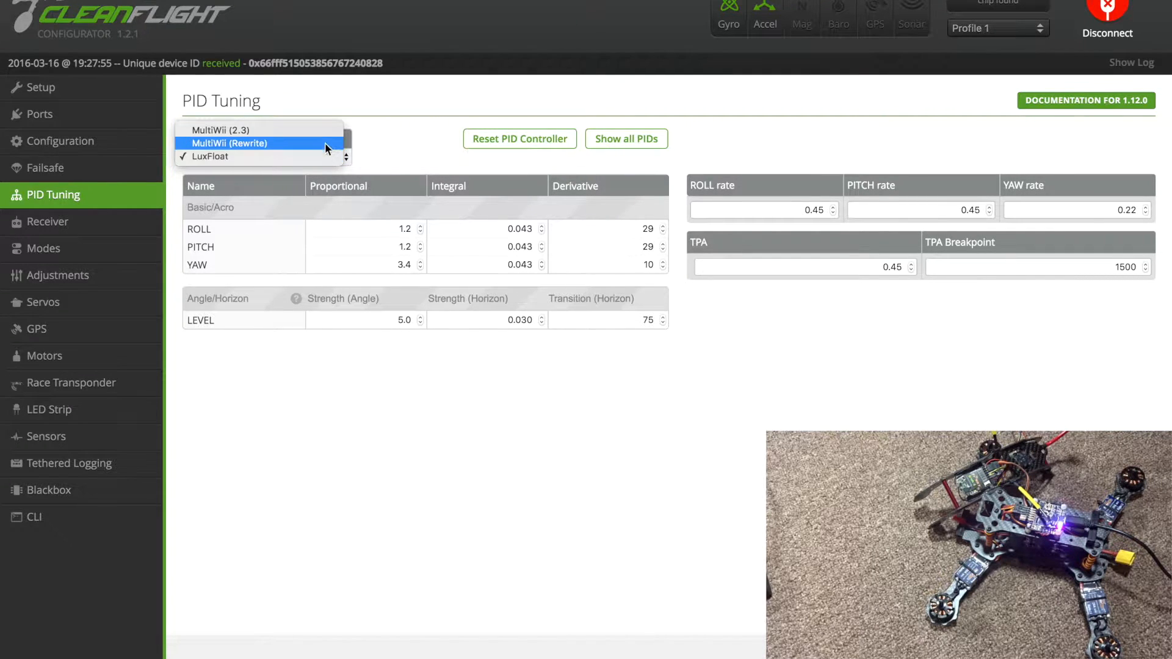
click(229, 143)
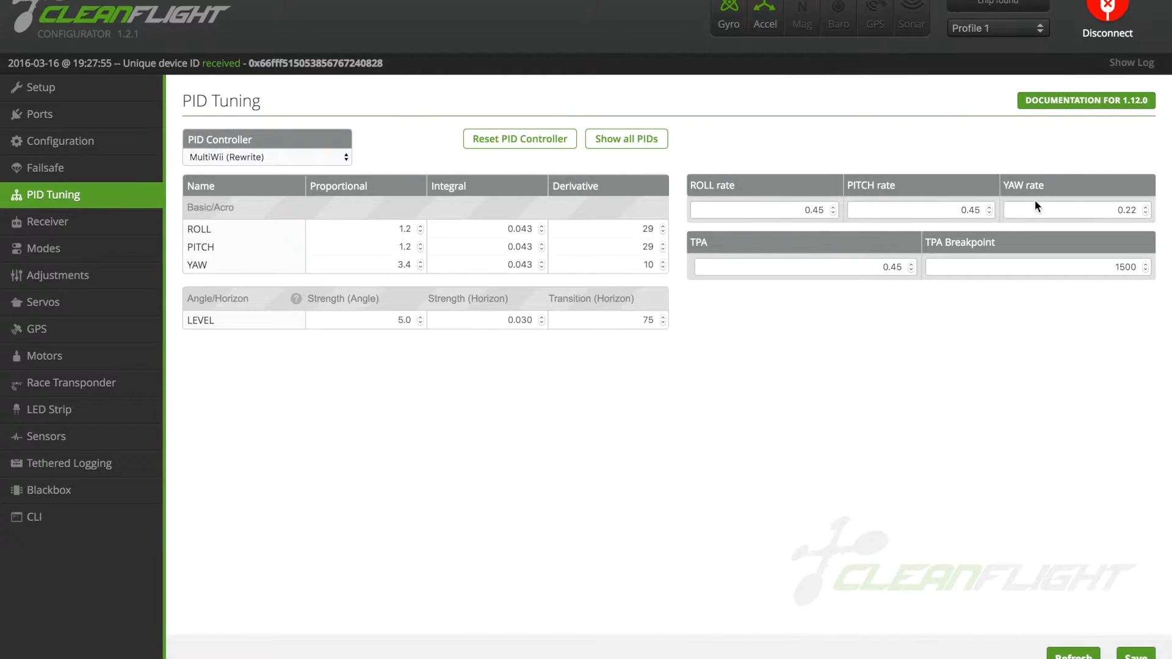
click(1134, 654)
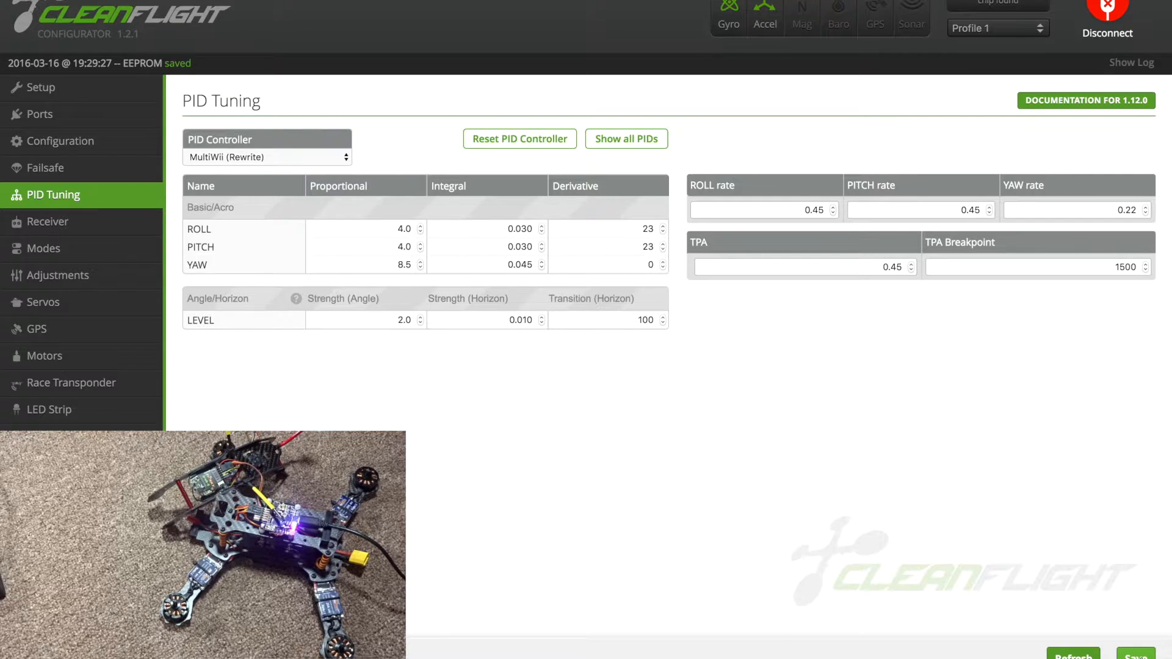
mouse_move(979, 603)
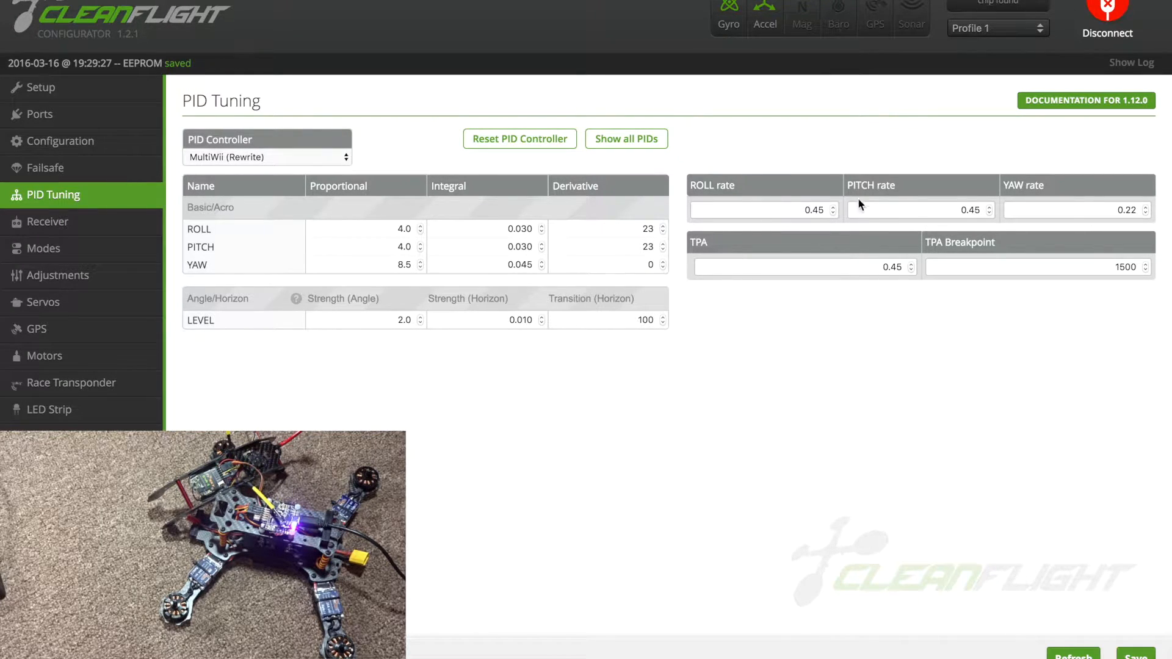
mouse_move(1033, 216)
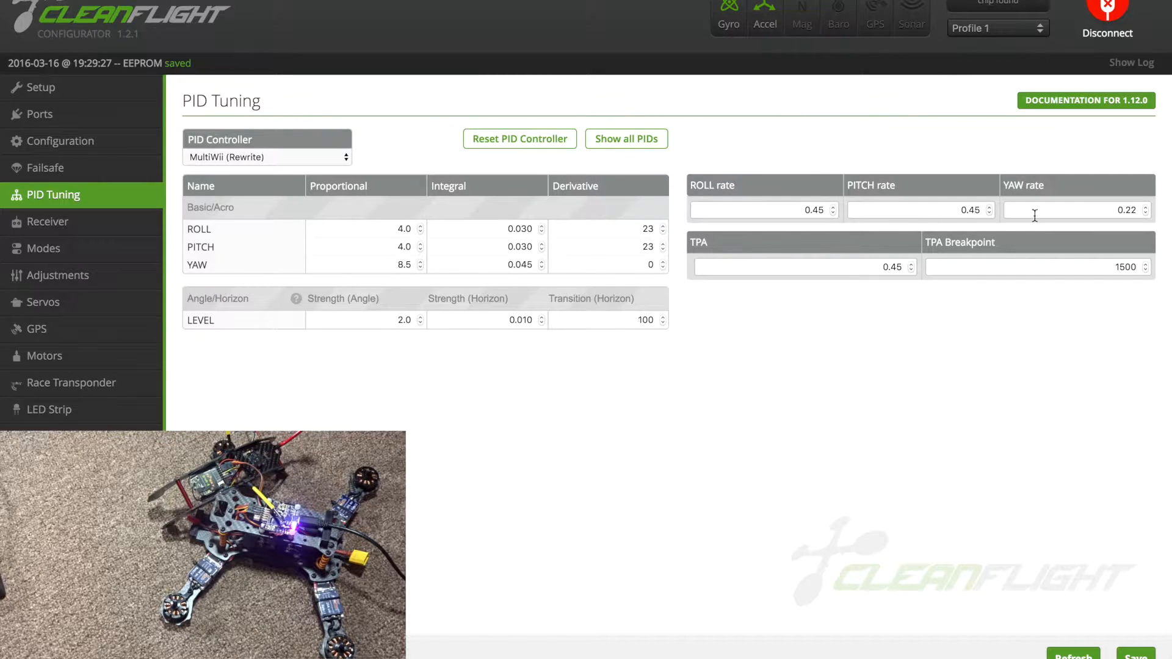
mouse_move(997, 366)
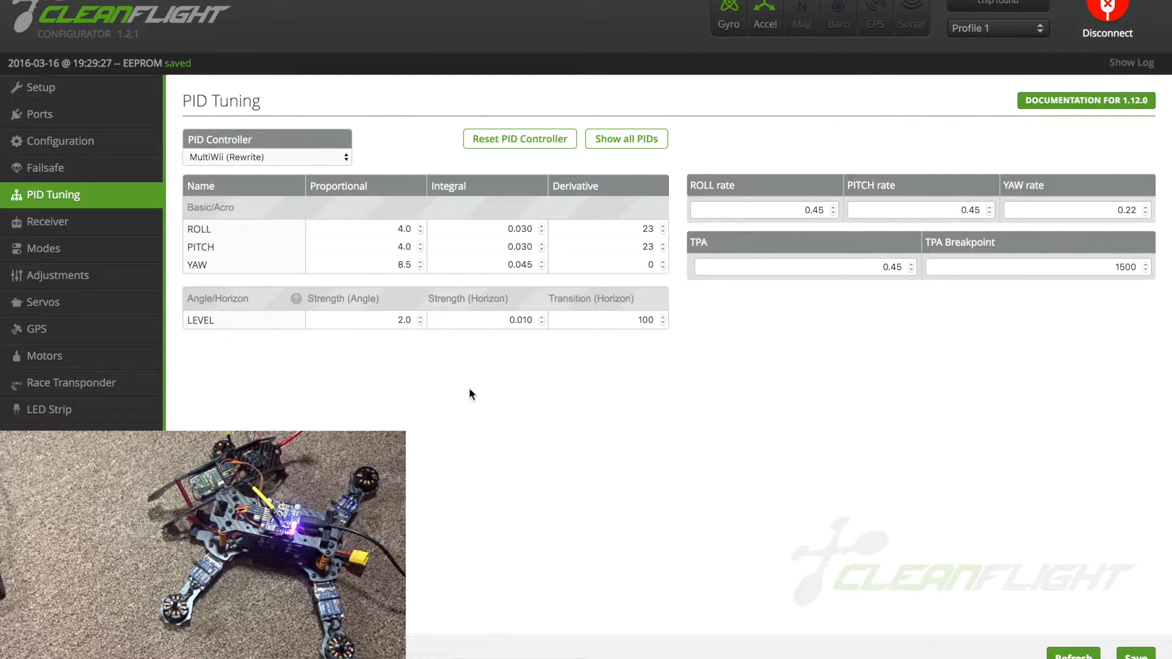
mouse_move(48, 223)
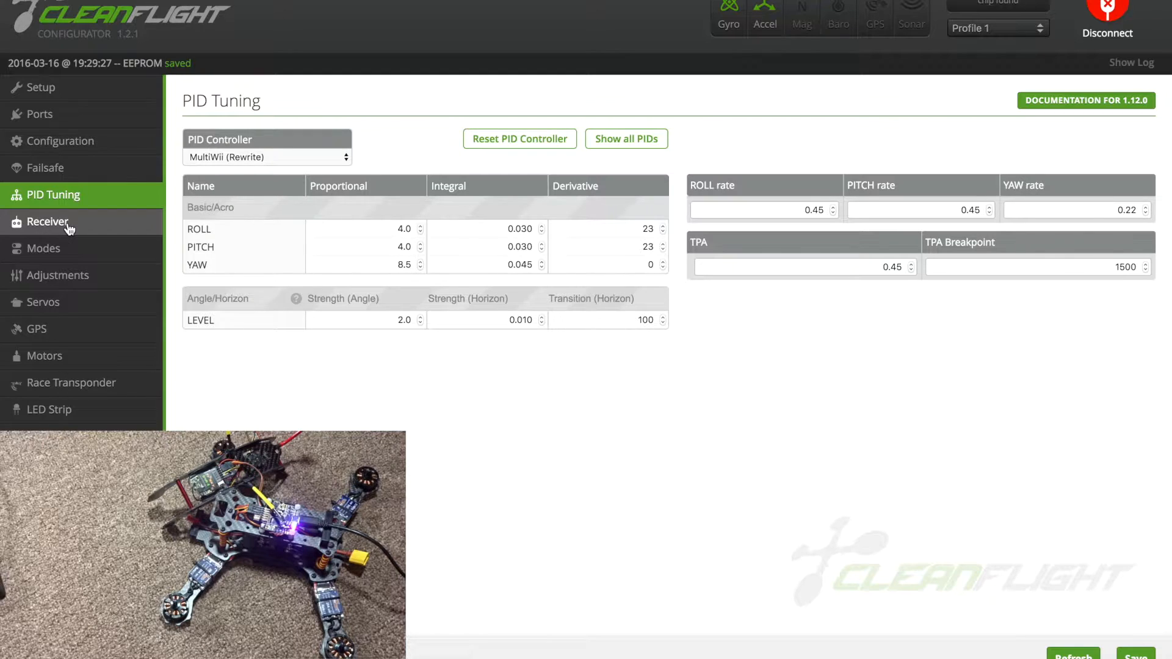
Show the Receiver channel bars with the AETR1234 map to check stick response
click(48, 221)
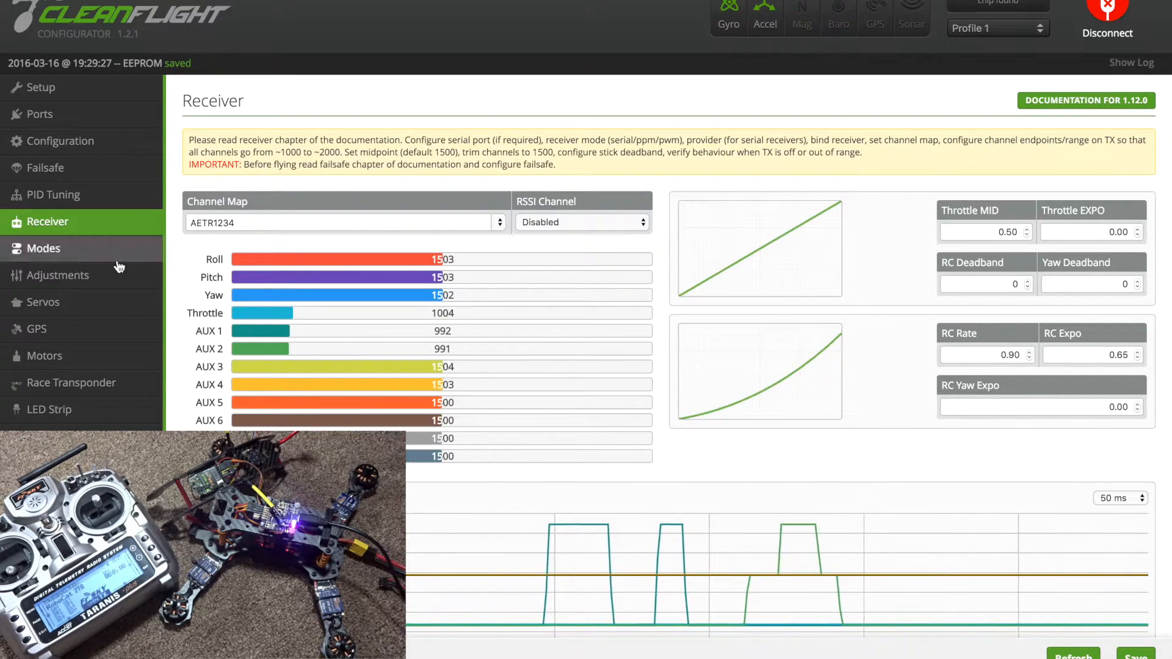
click(44, 247)
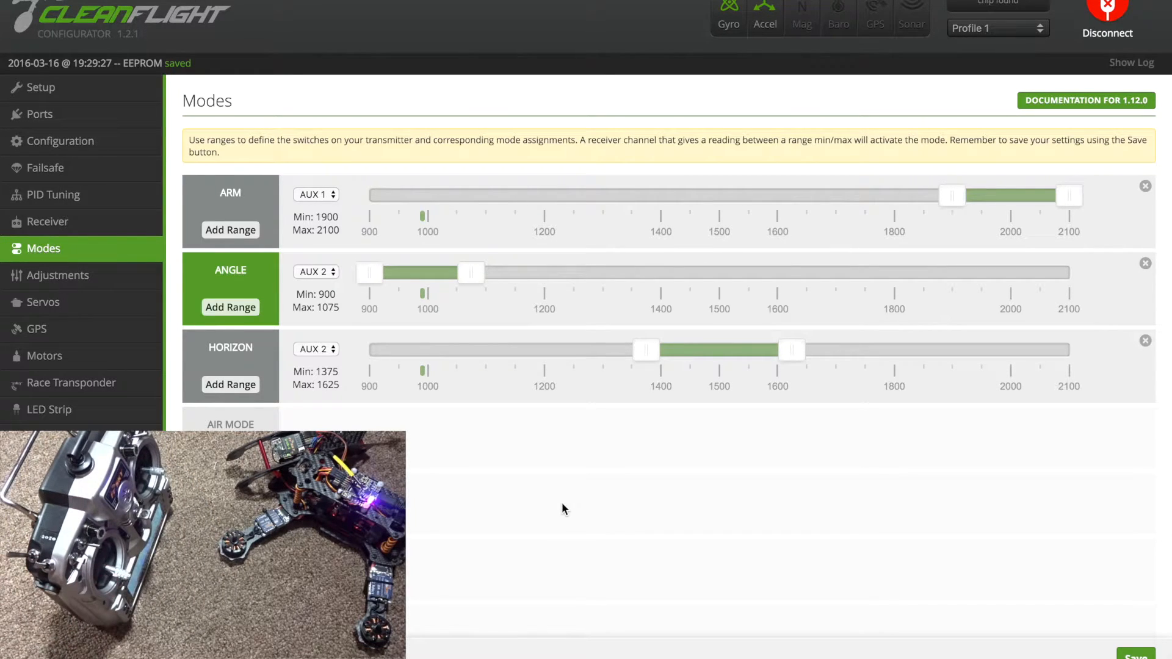
mouse_move(254, 181)
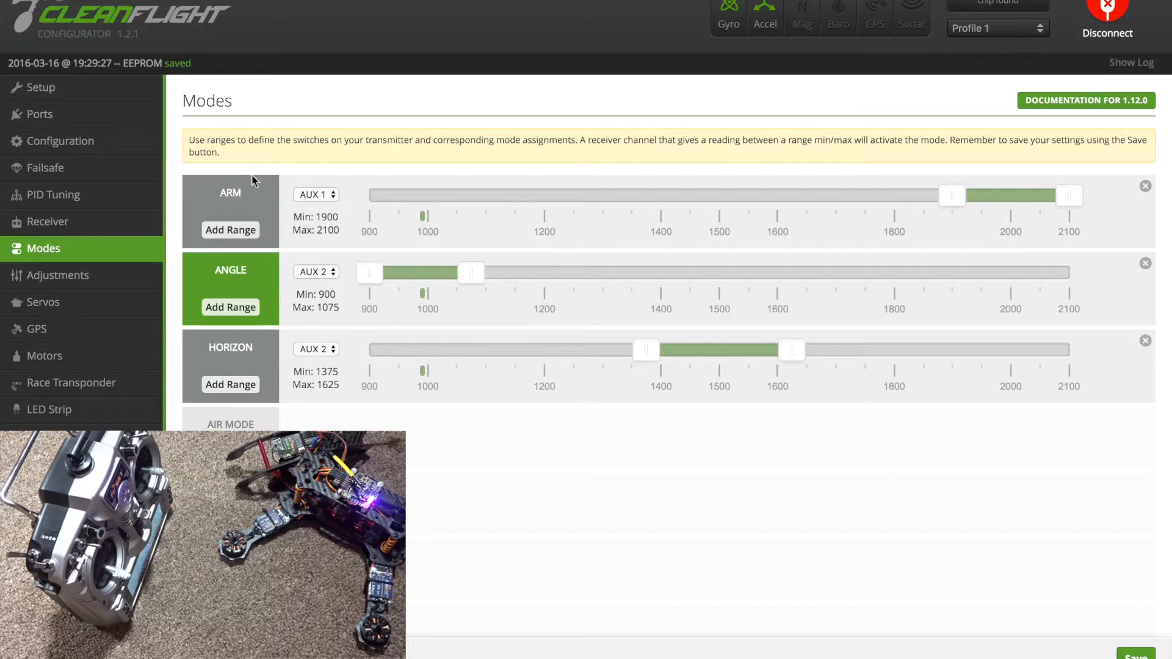
mouse_move(332, 198)
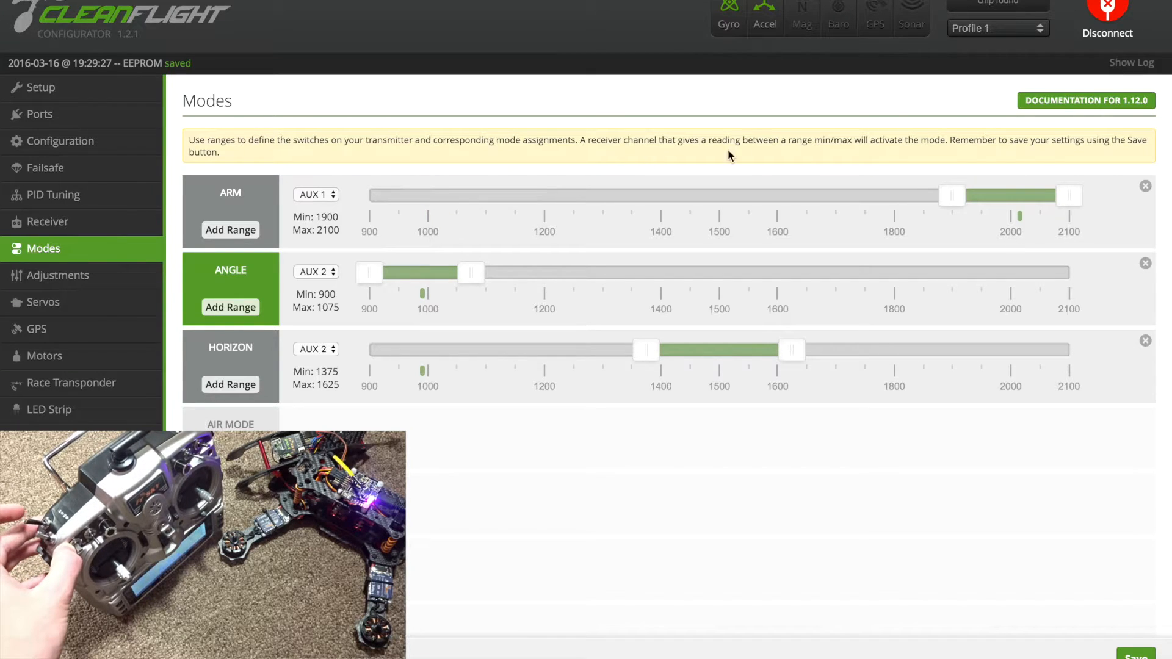
mouse_move(605, 242)
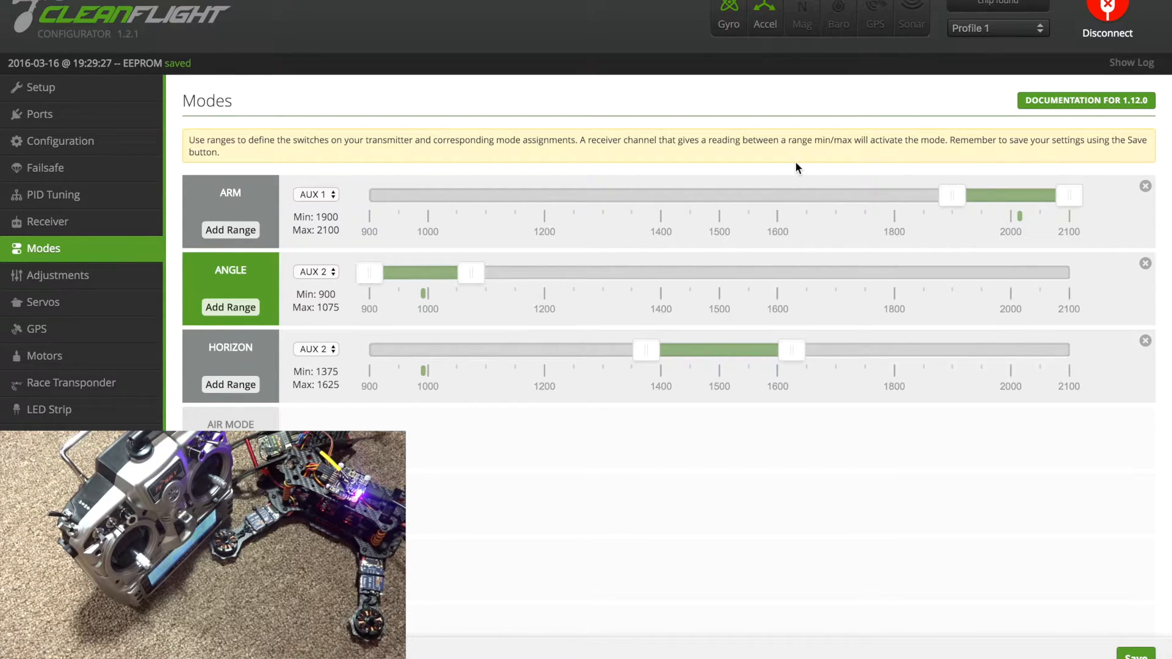
mouse_move(1035, 234)
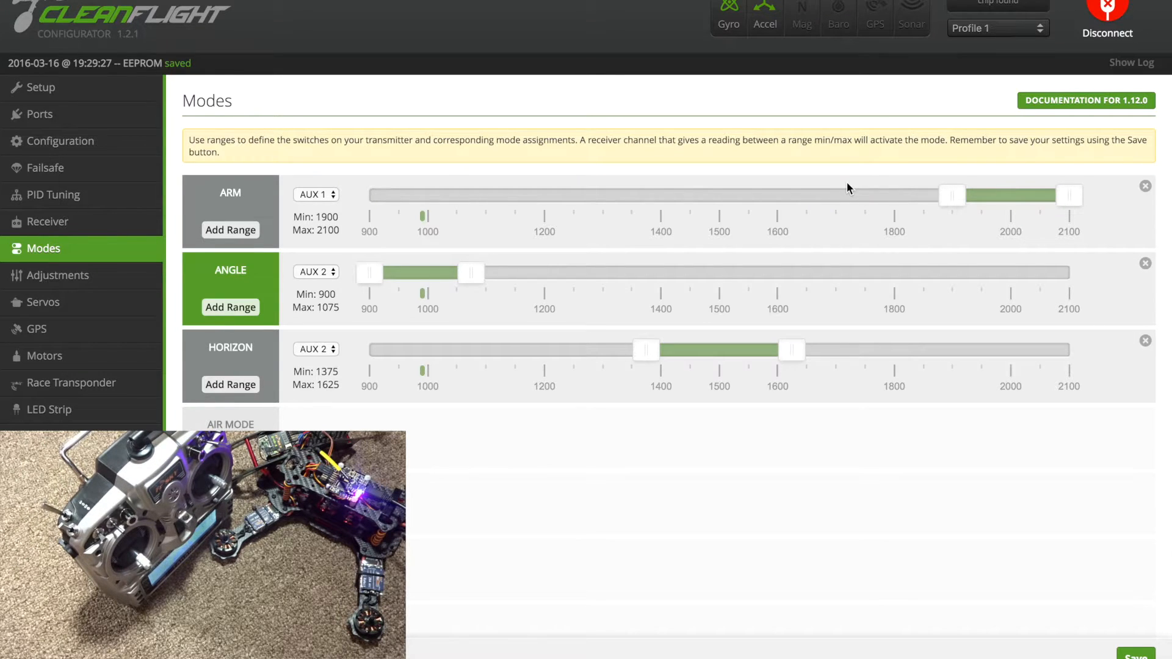
mouse_move(231, 307)
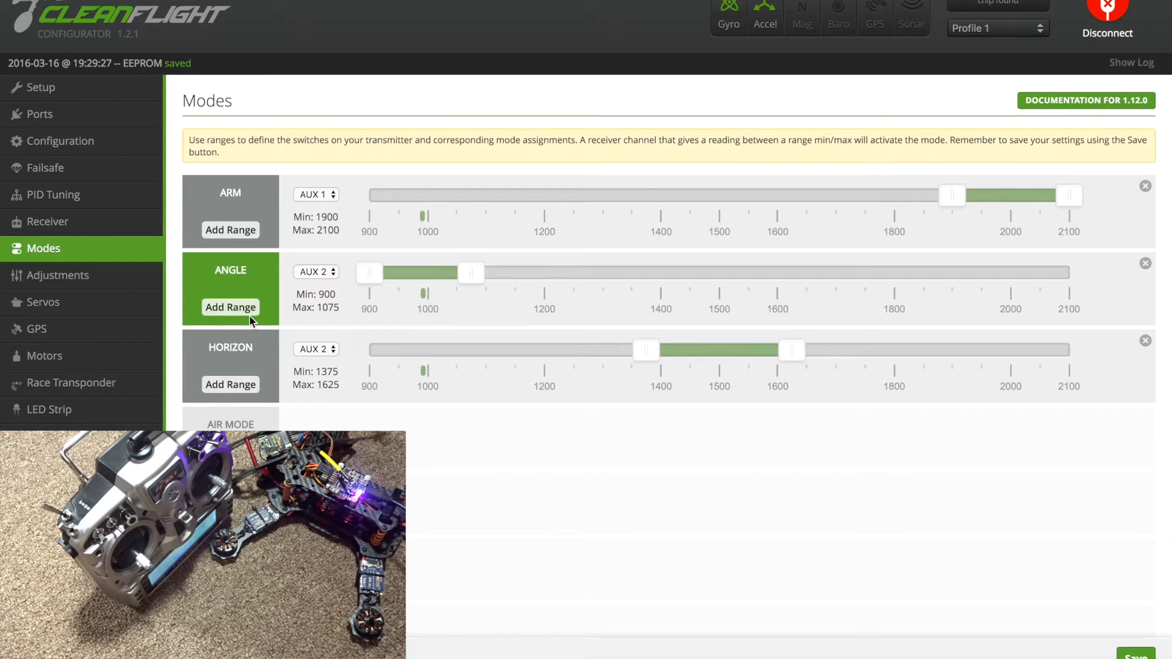
mouse_move(336, 275)
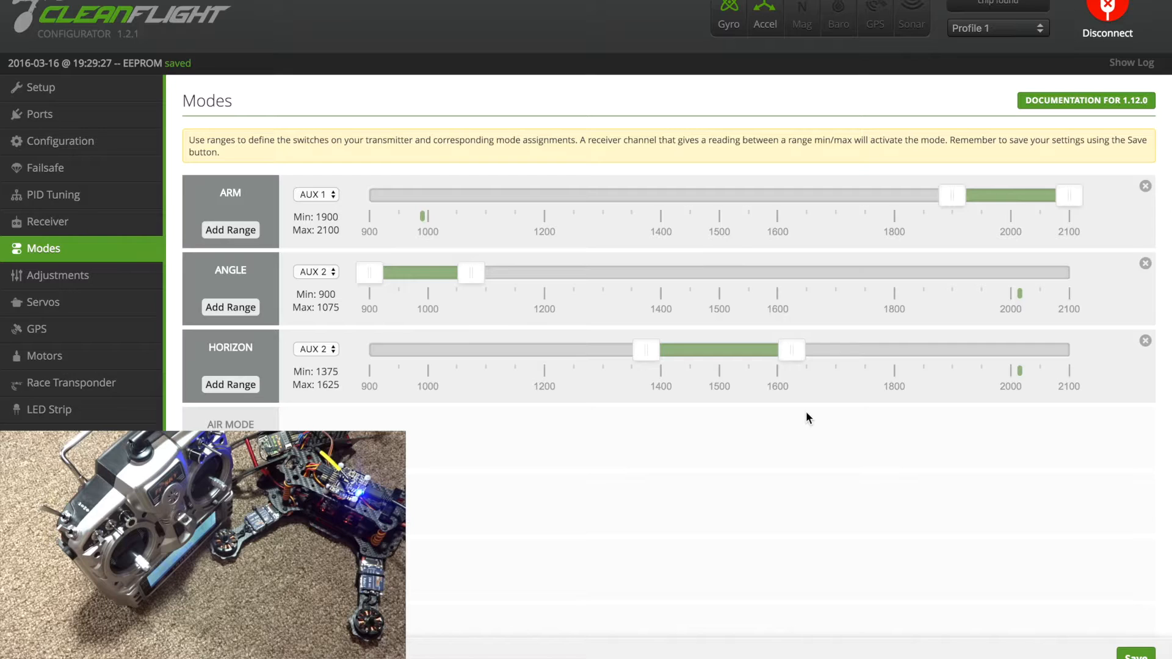
mouse_move(941, 400)
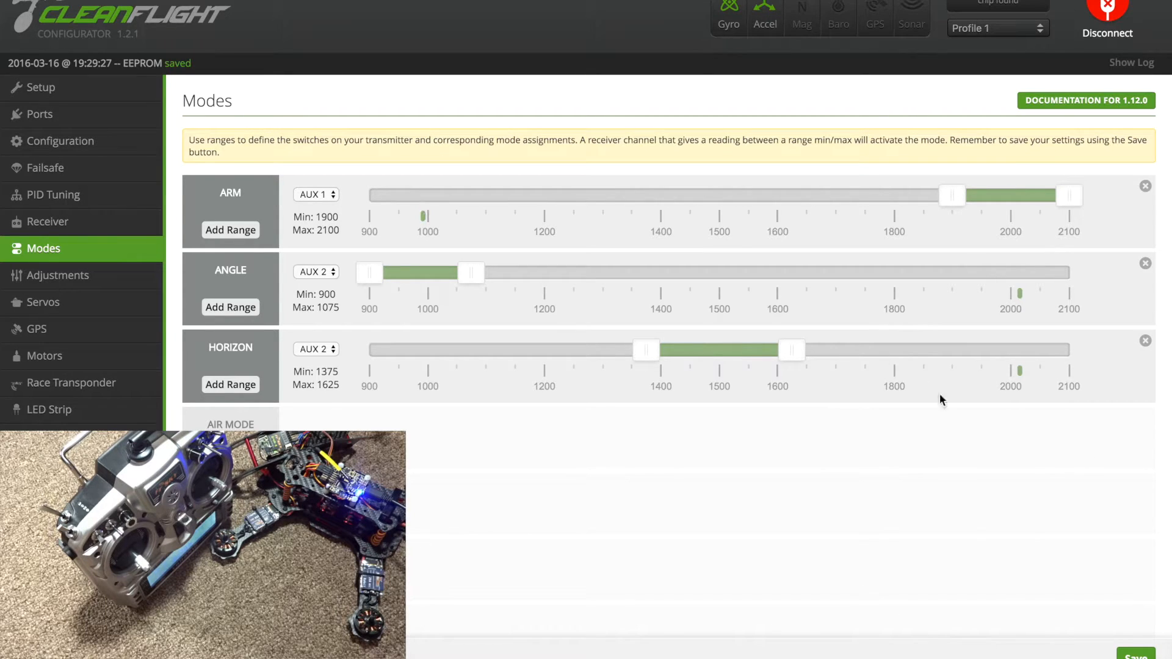
mouse_move(960, 514)
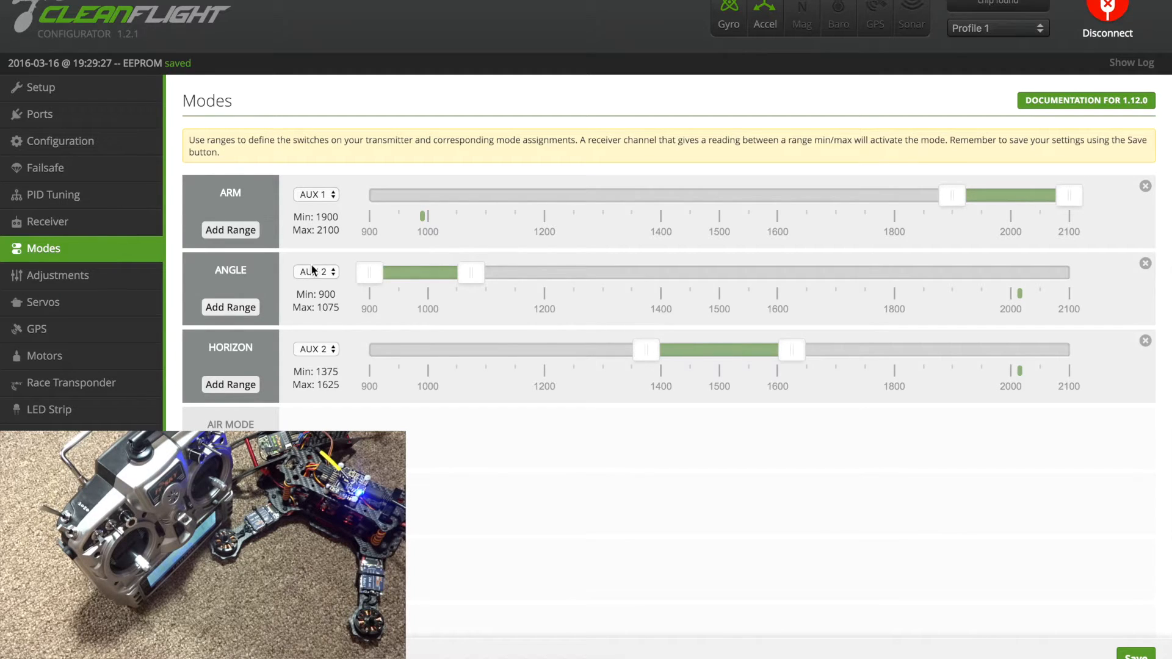
mouse_move(571, 501)
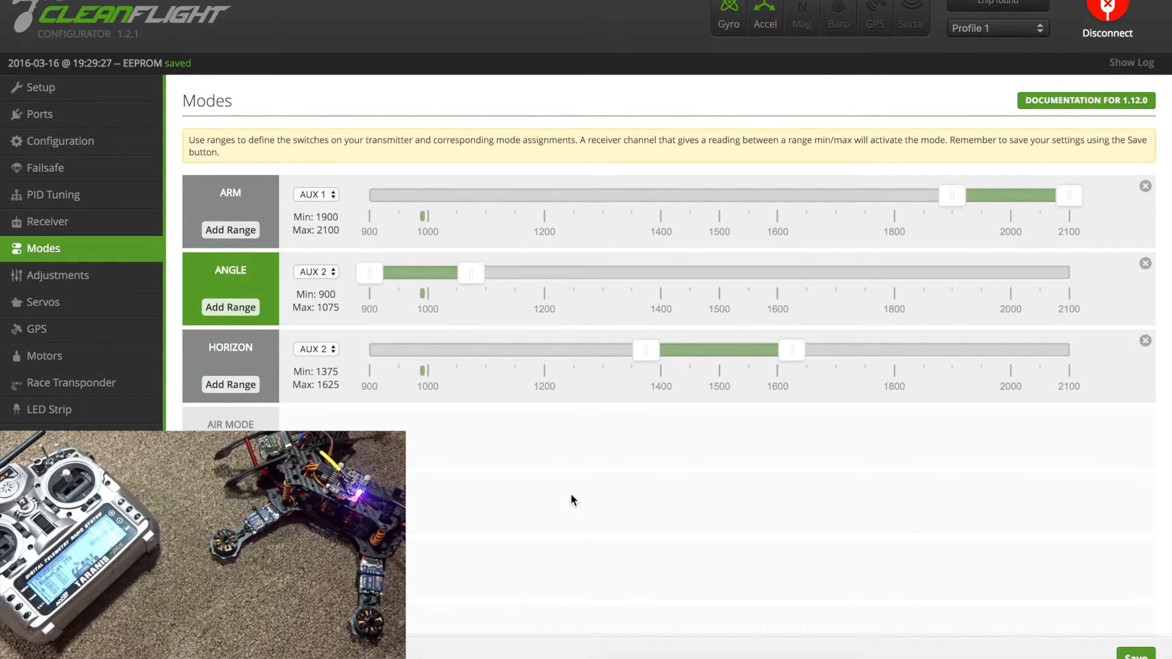
mouse_move(122, 371)
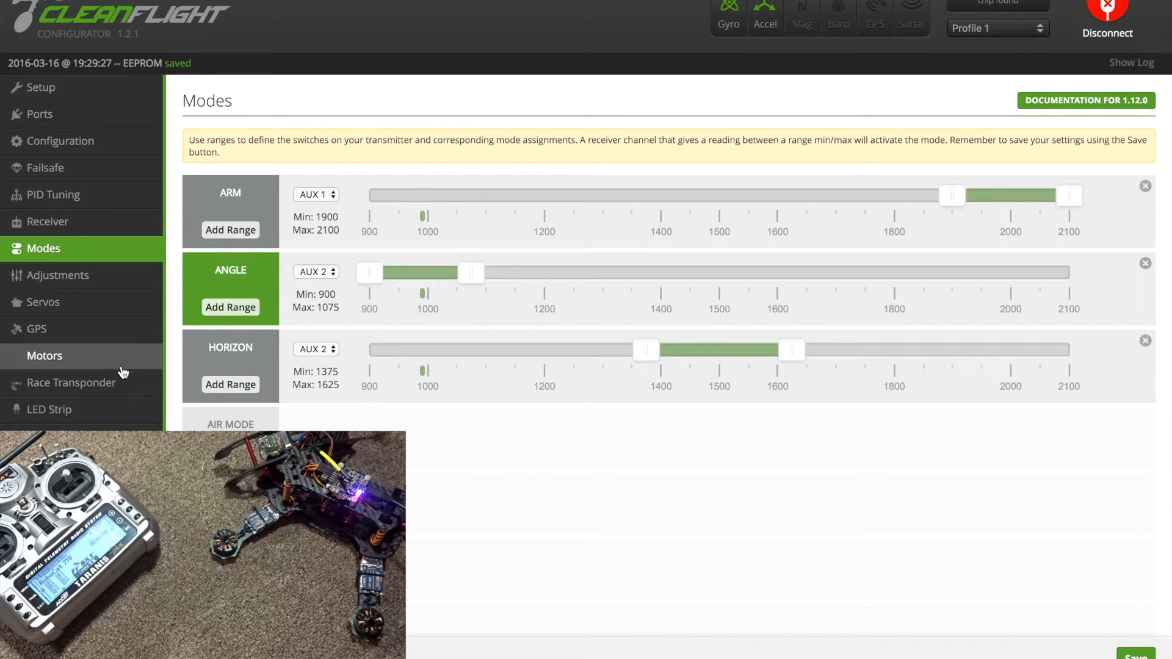
Enable motor test mode on the Motors page, acknowledging propellers are removed
click(45, 355)
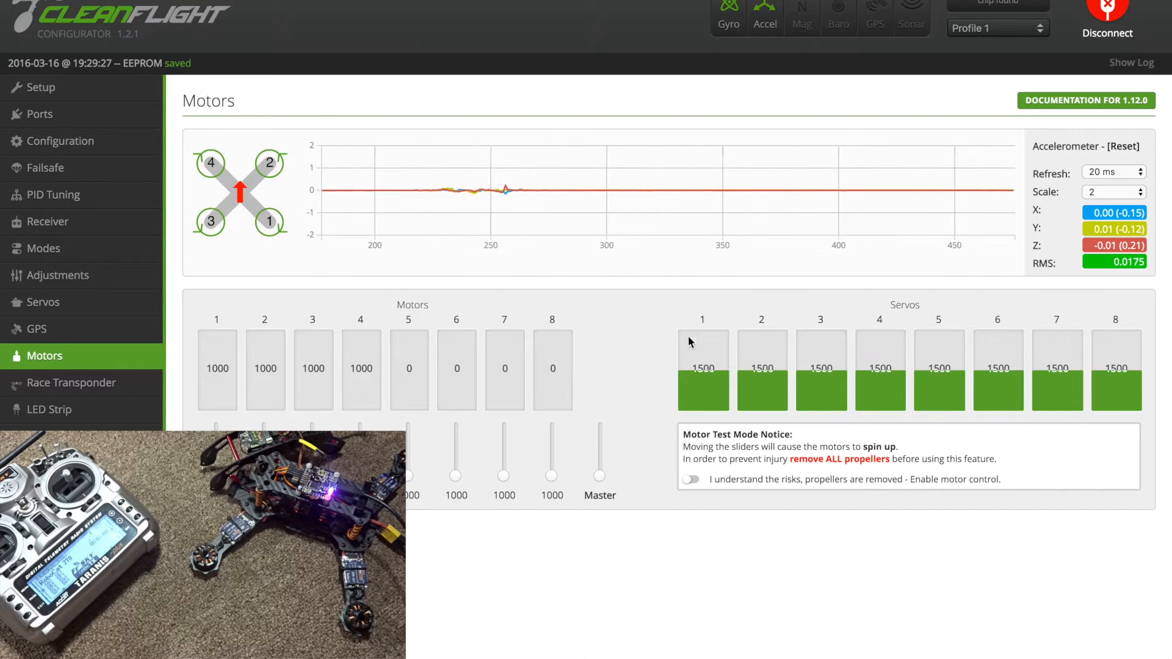
mouse_move(703, 511)
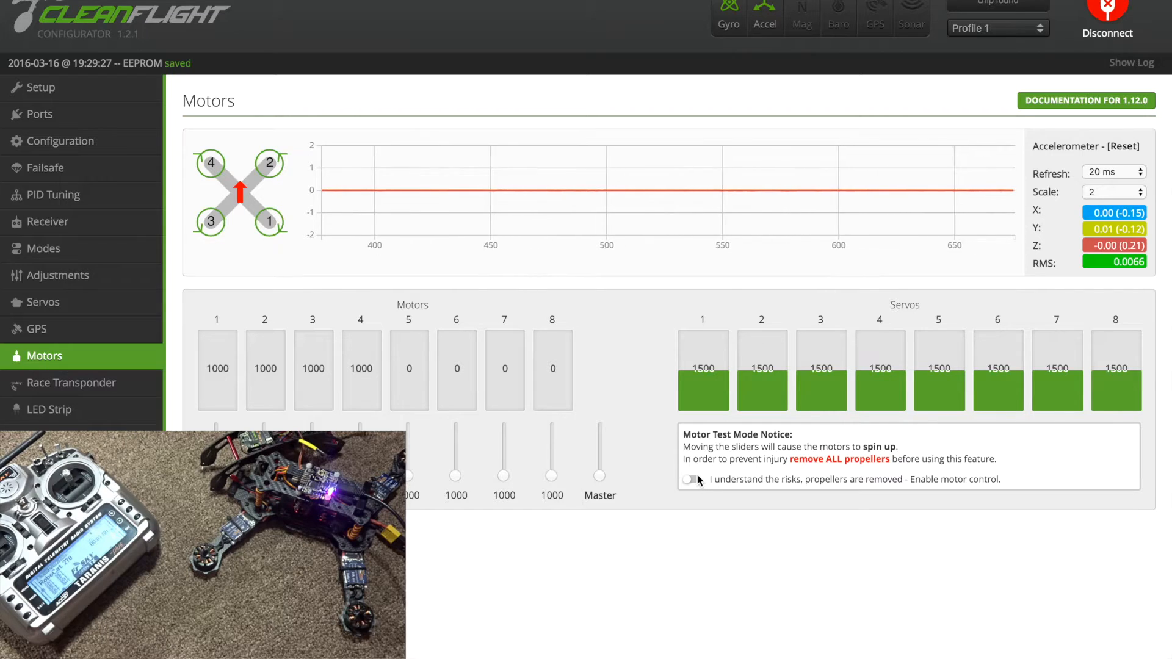
click(688, 479)
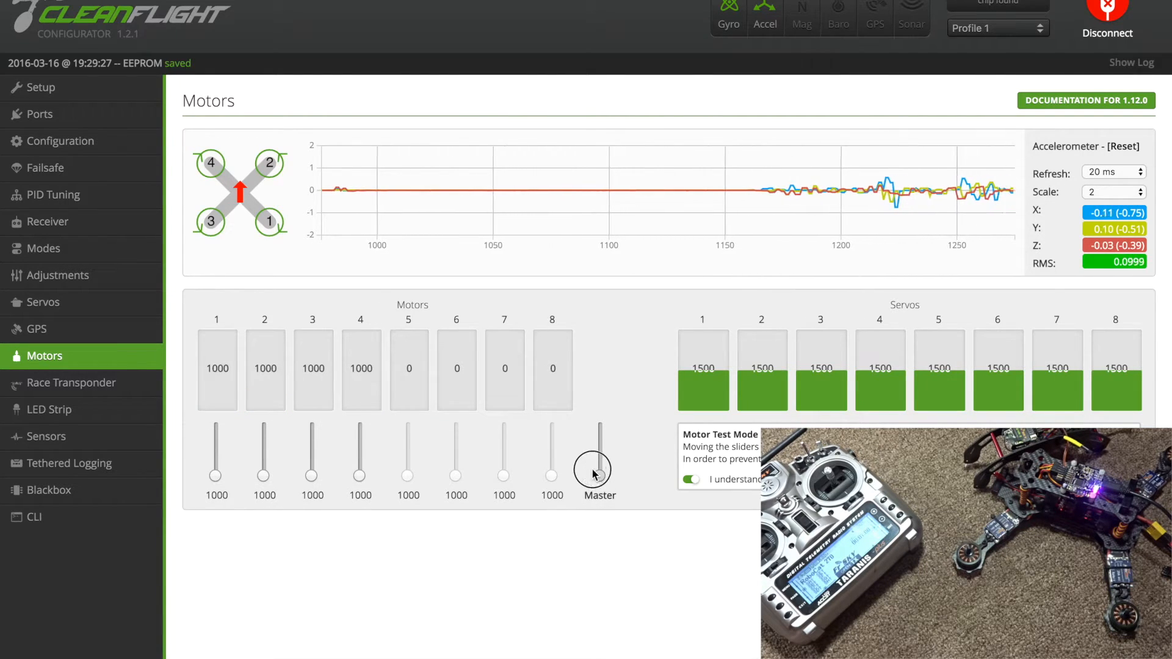
mouse_move(590, 497)
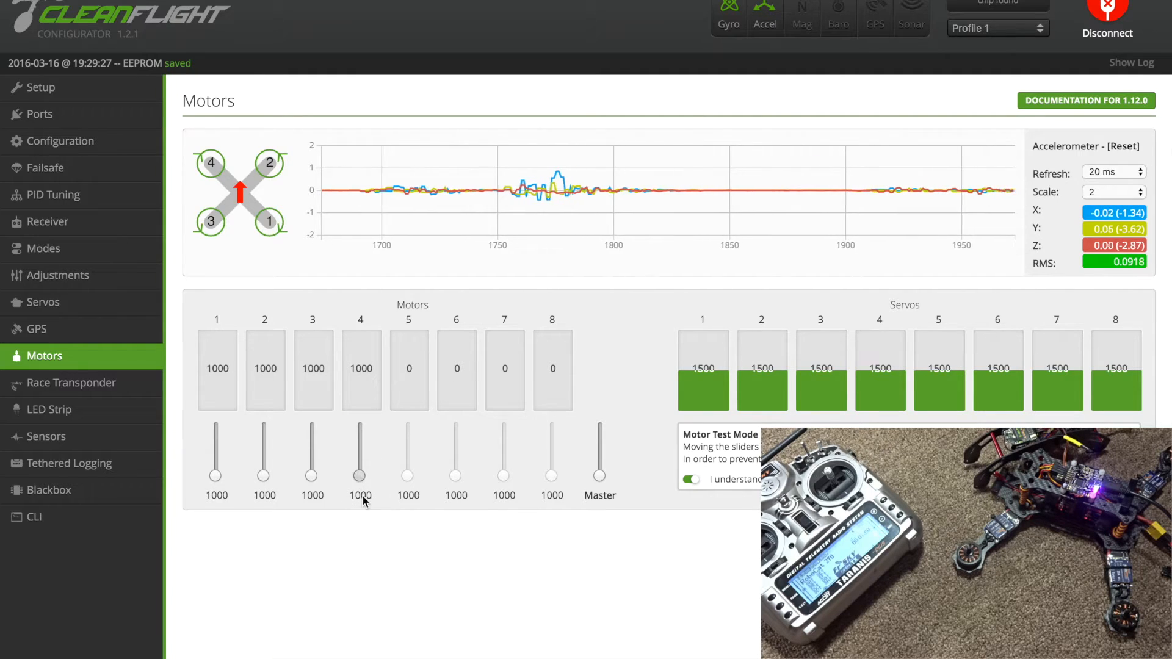
mouse_move(314, 475)
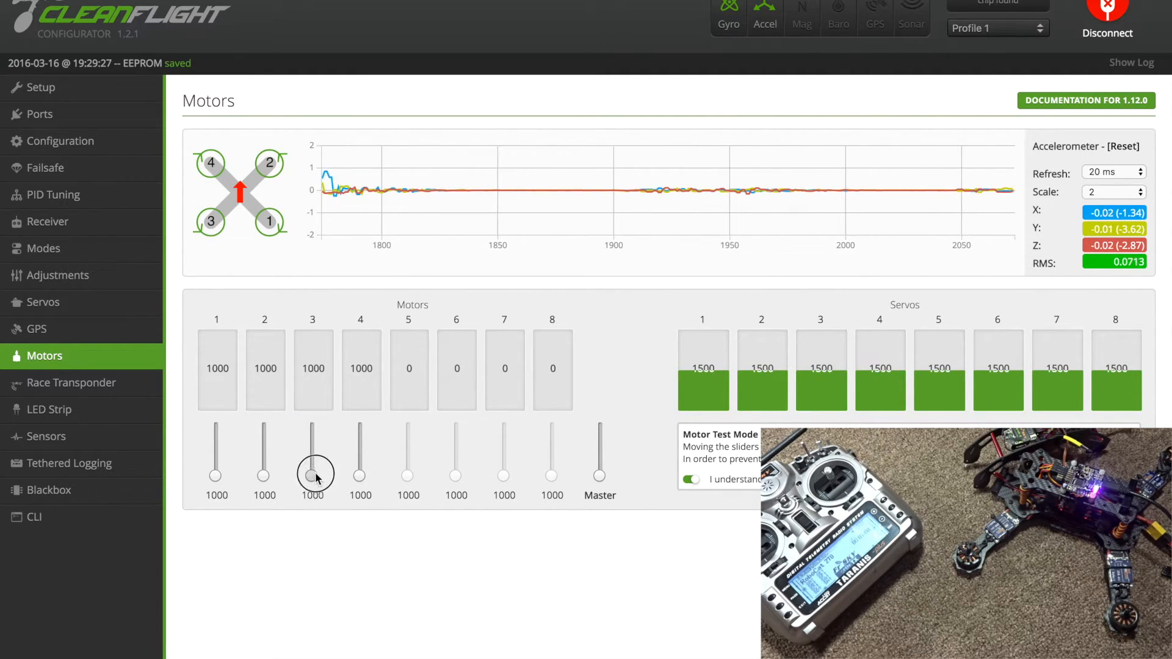
mouse_move(262, 475)
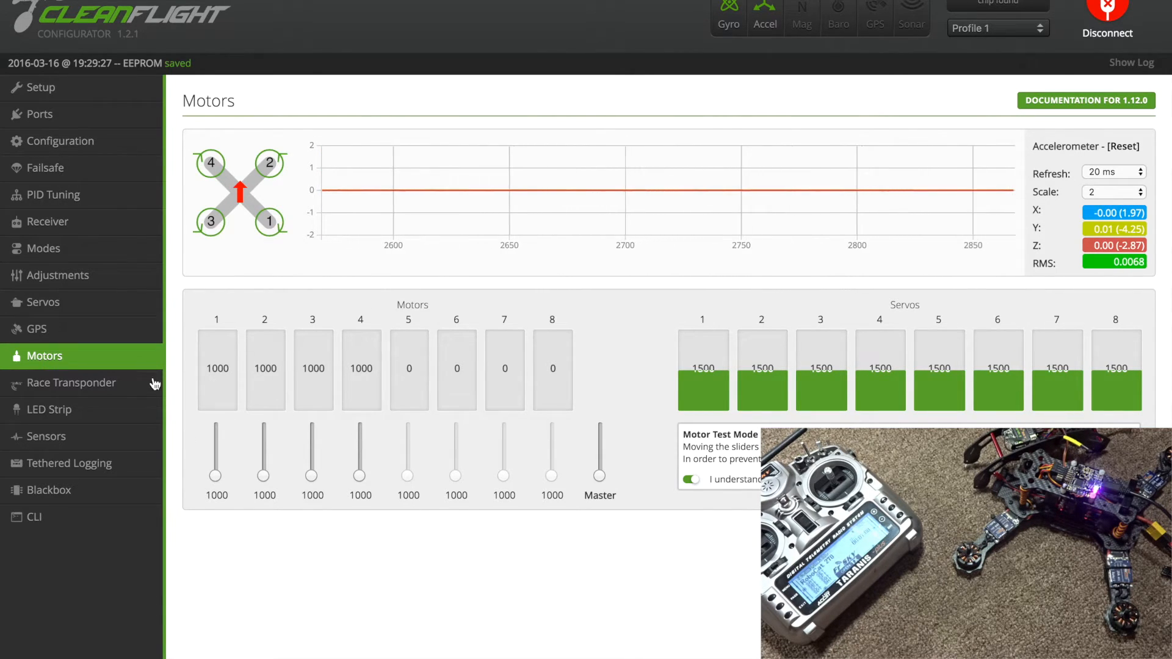
mouse_move(136, 409)
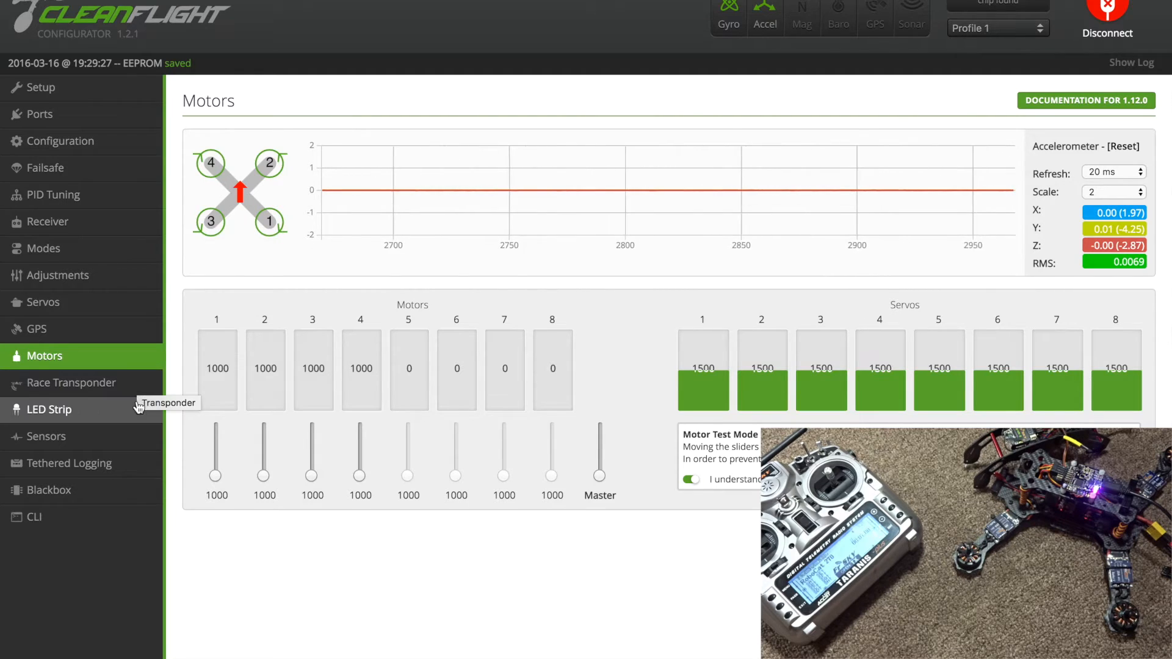
Enter the CLI console, then leave it so the board restarts to Setup
click(33, 516)
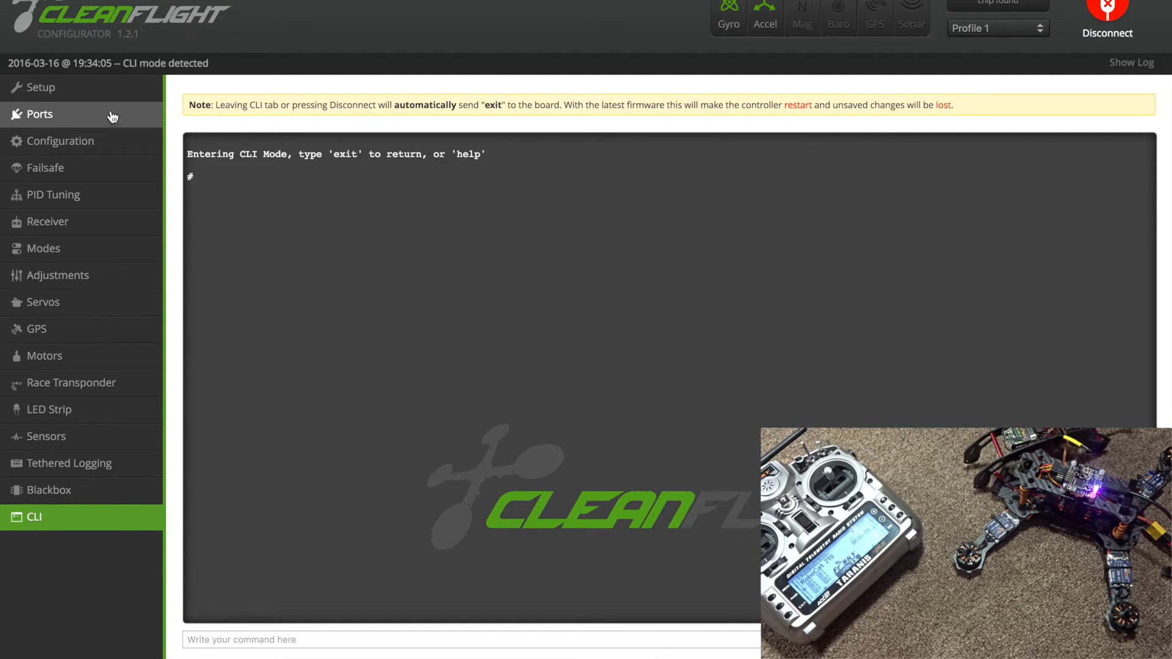
click(42, 88)
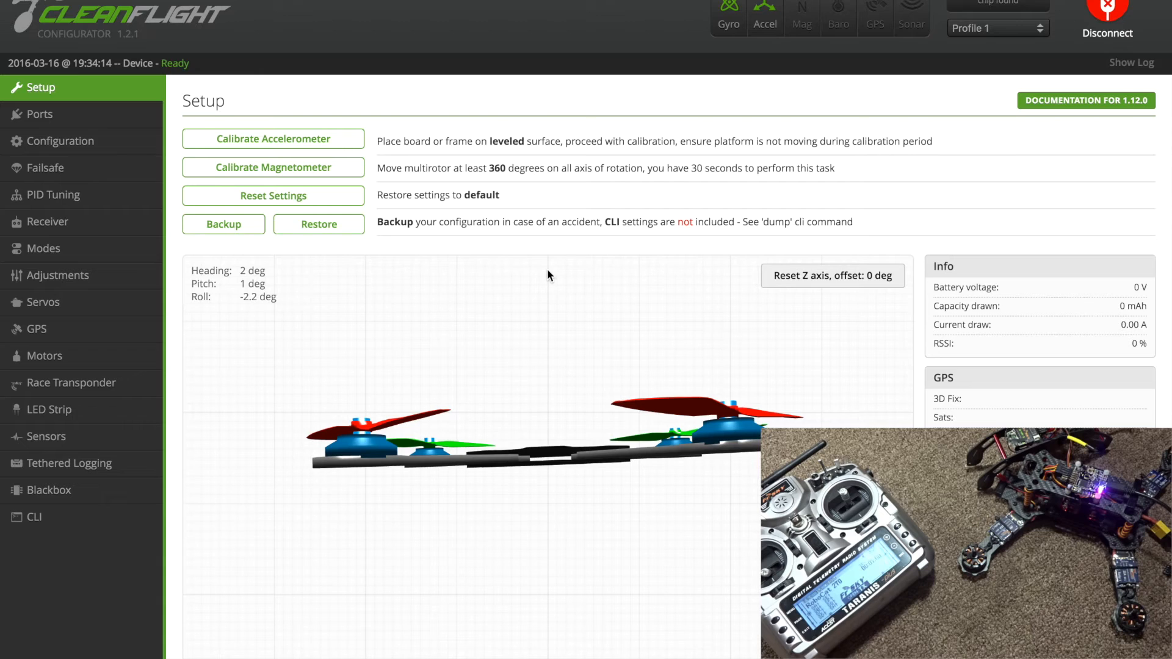
mouse_move(45, 167)
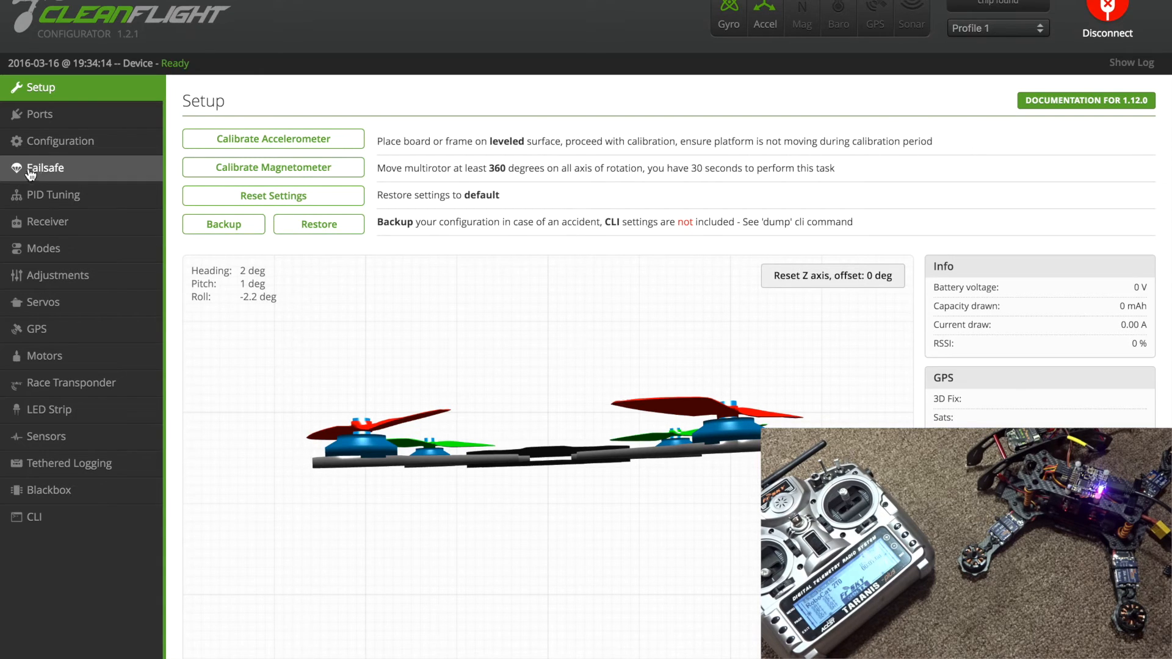
mouse_move(53, 194)
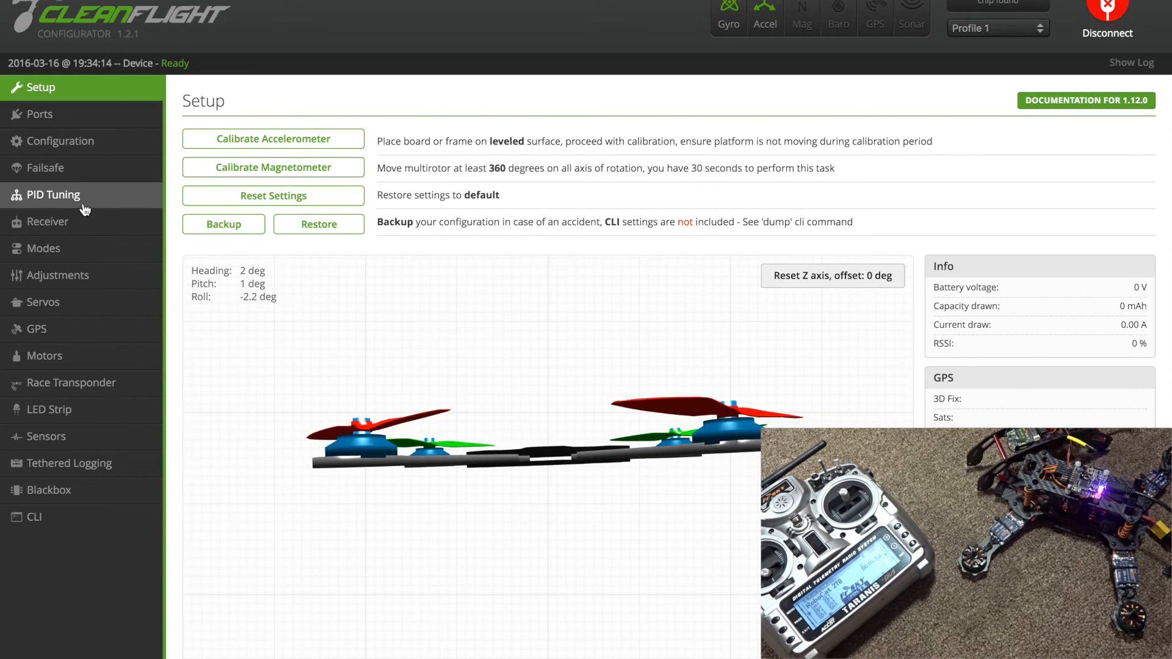
Verify the MultiWii (Rewrite) PIDs were kept, then disconnect from the board
click(52, 194)
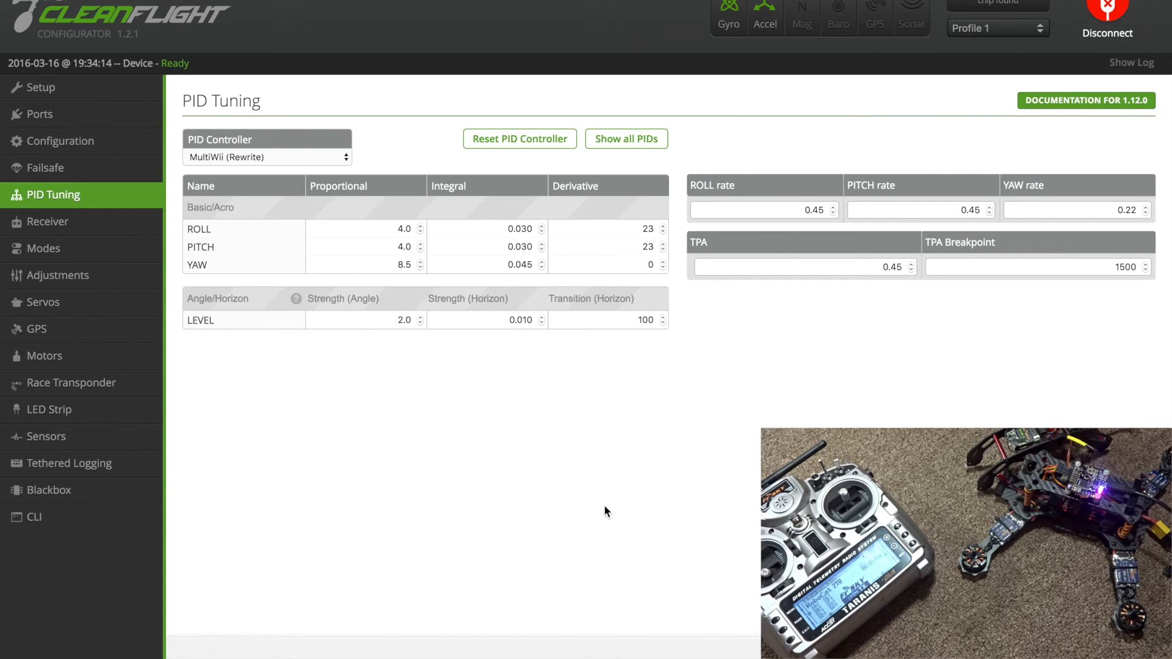
mouse_move(856, 310)
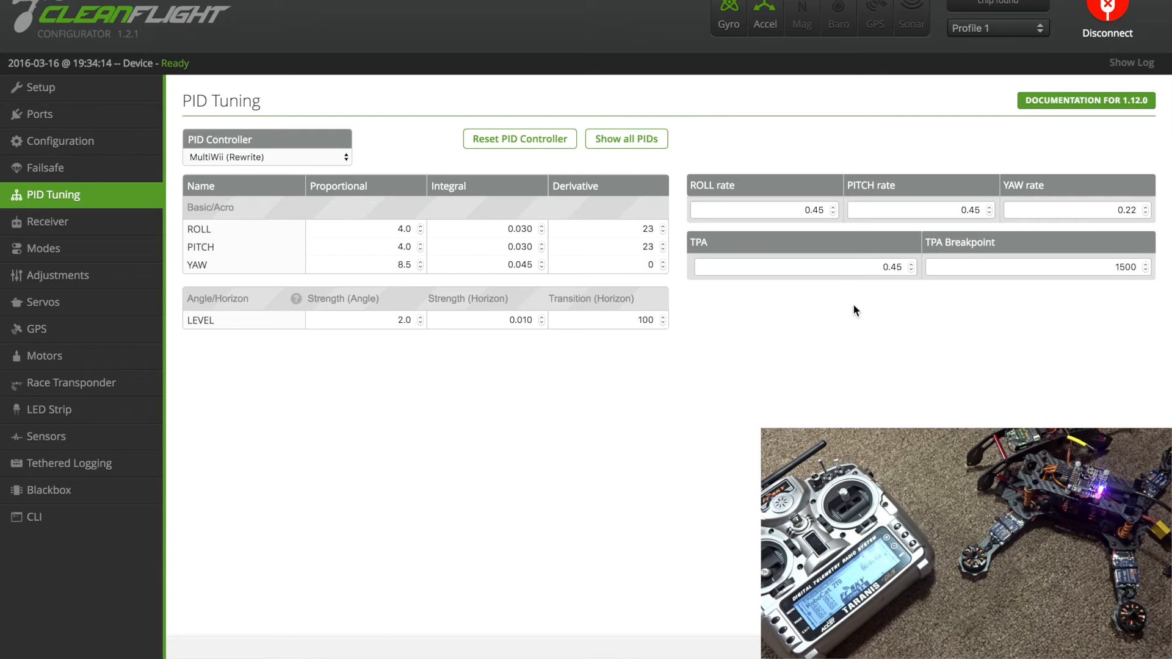
mouse_move(1064, 19)
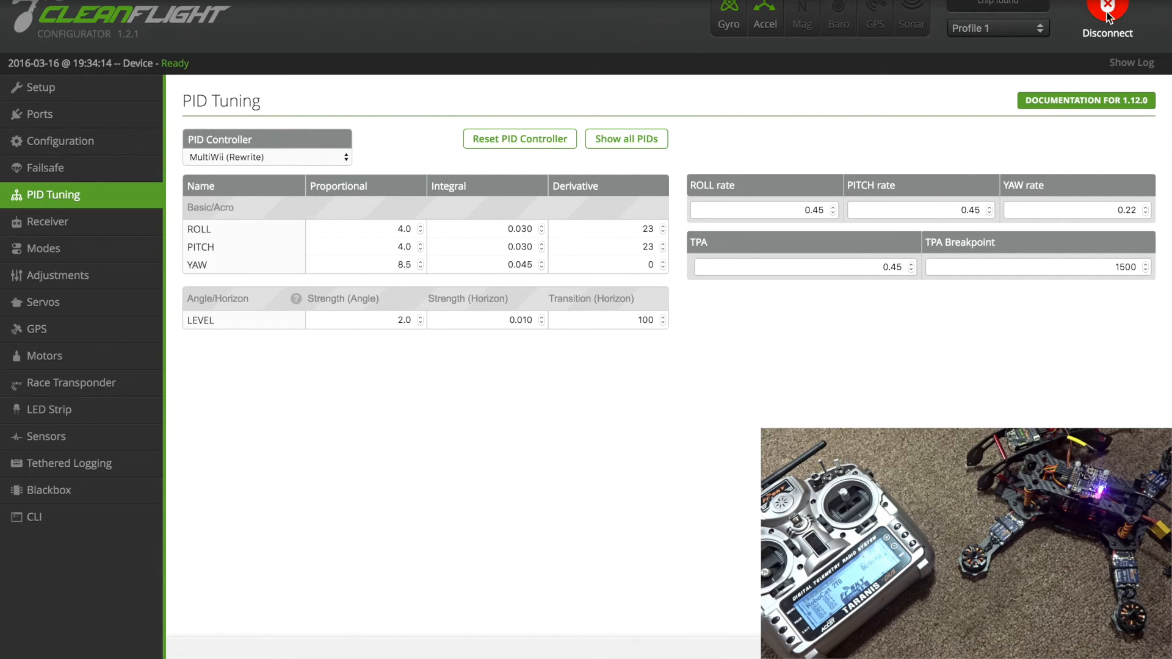
click(1107, 15)
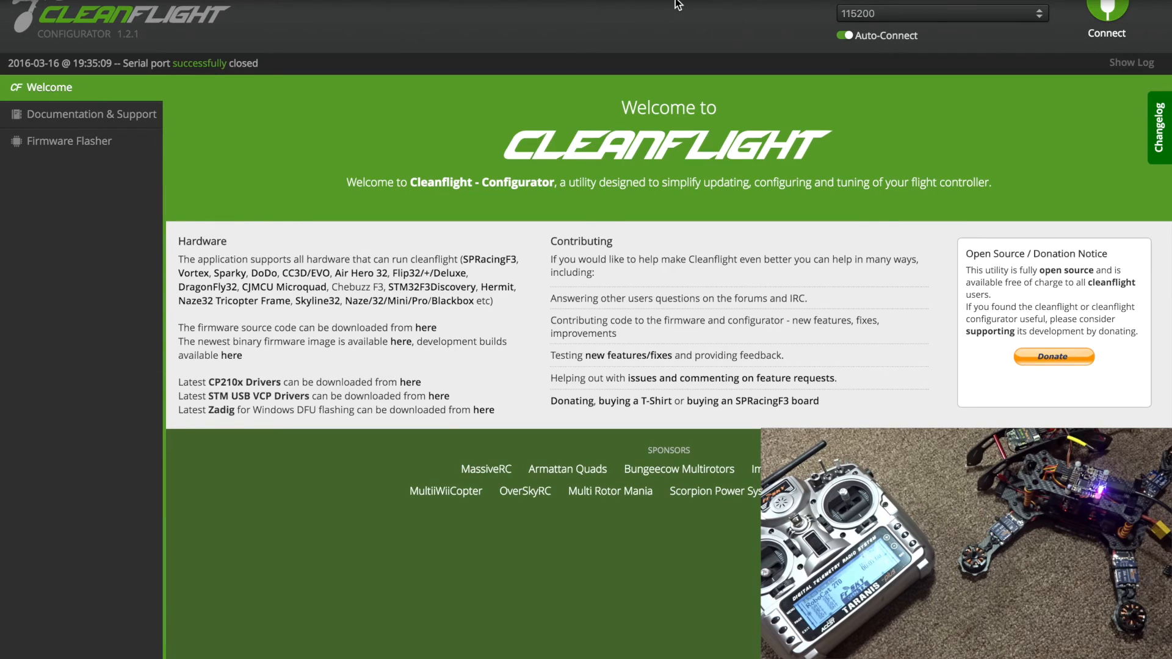